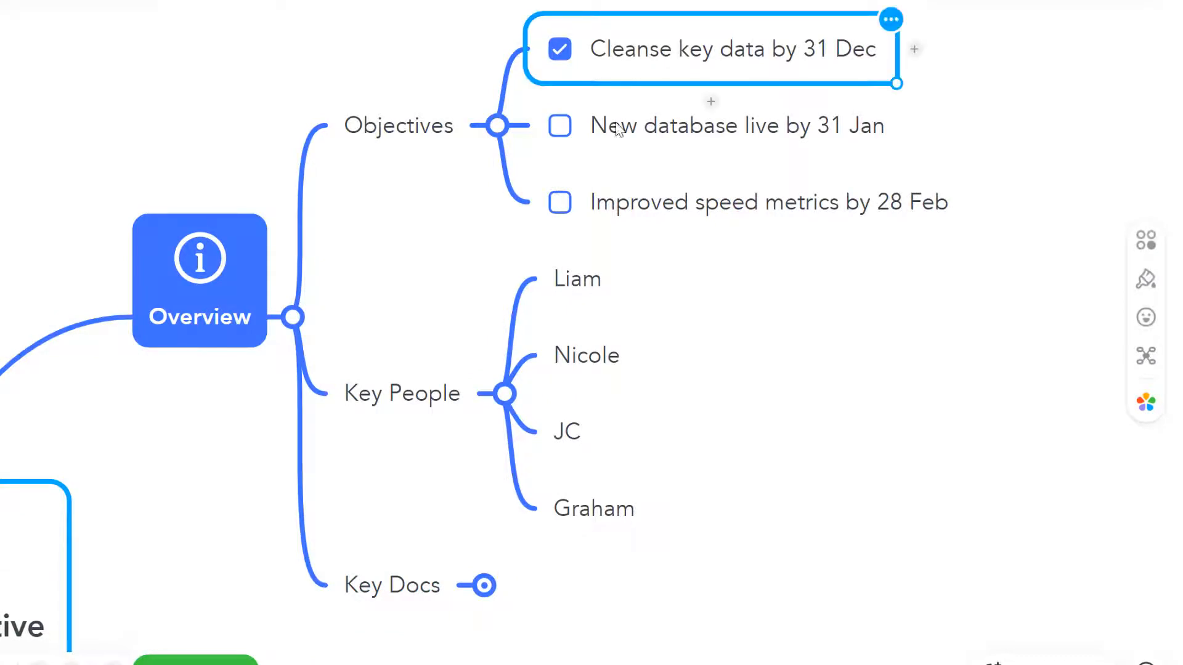
Mark 'New database live by 31 Jan' done and 'Improved speed metrics by 28 Feb' half complete via status icons
click(560, 126)
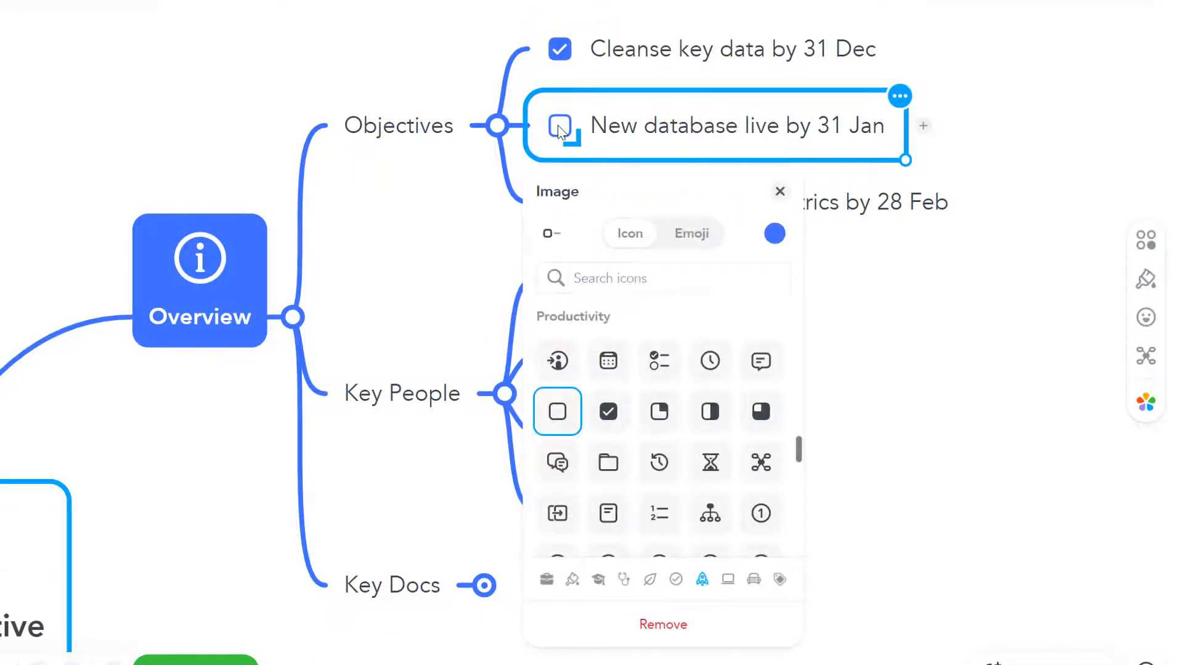
click(607, 412)
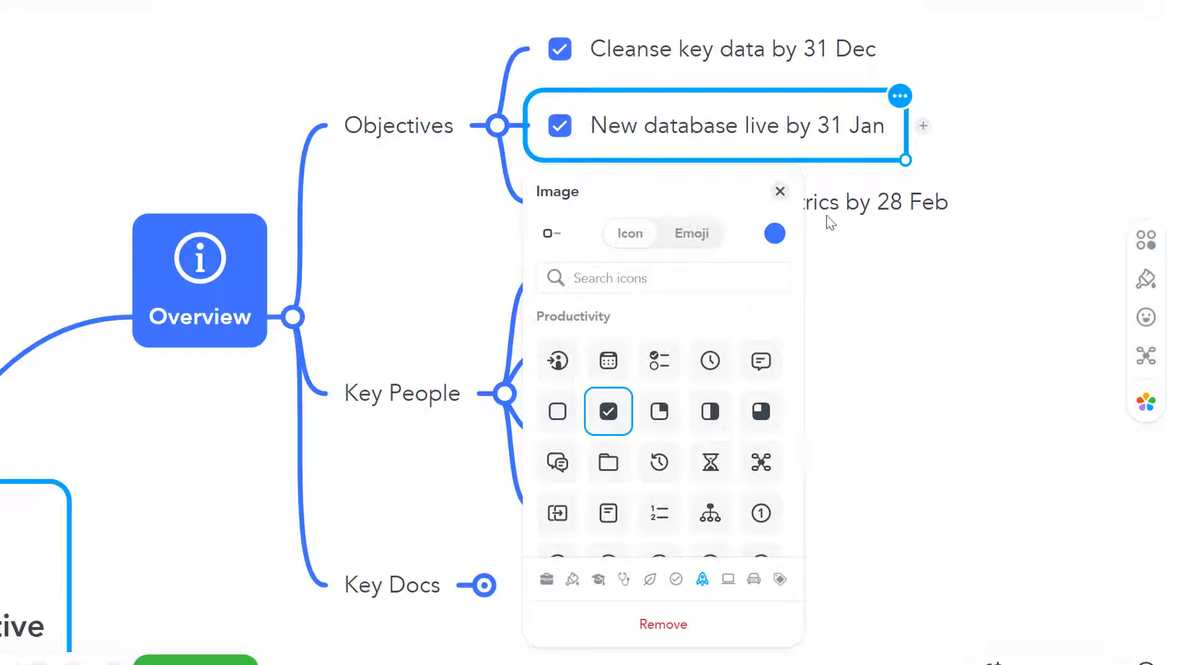
click(778, 191)
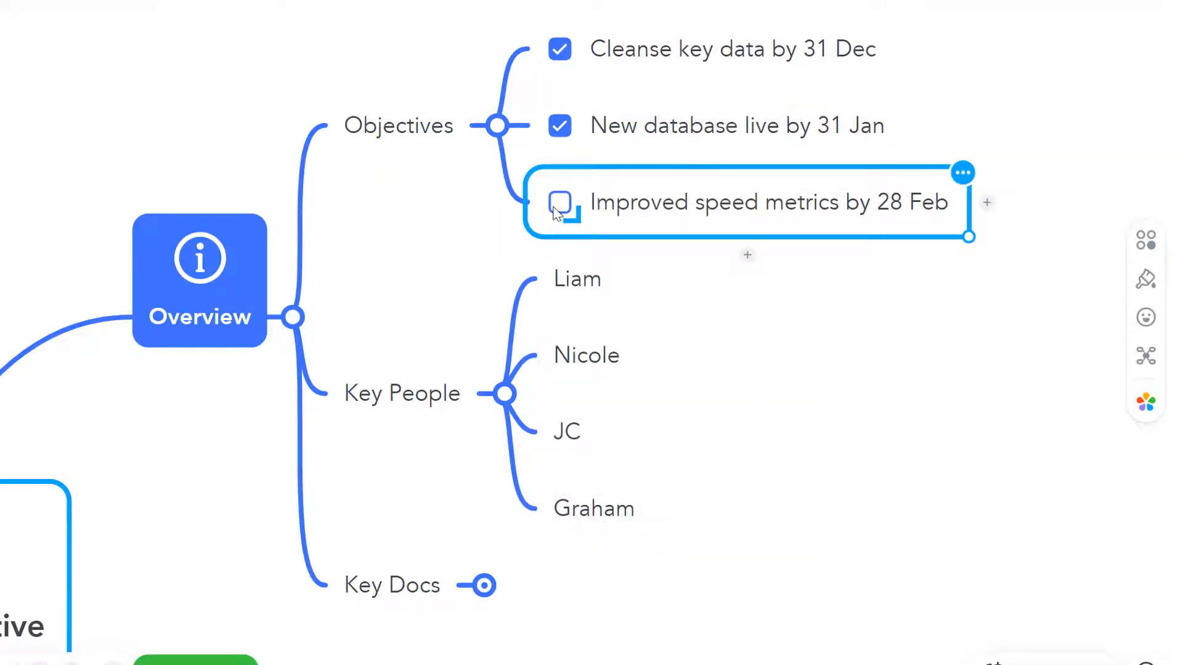
click(559, 202)
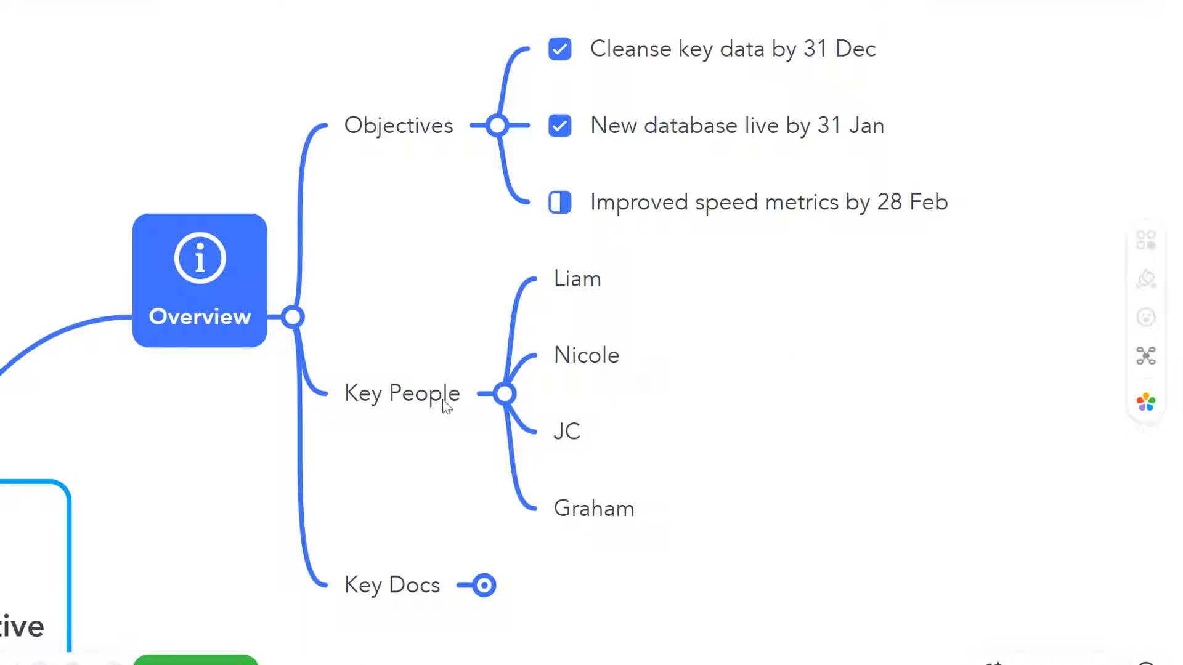
Give the JC topic under Key People a warning-triangle icon coloured orange
click(566, 433)
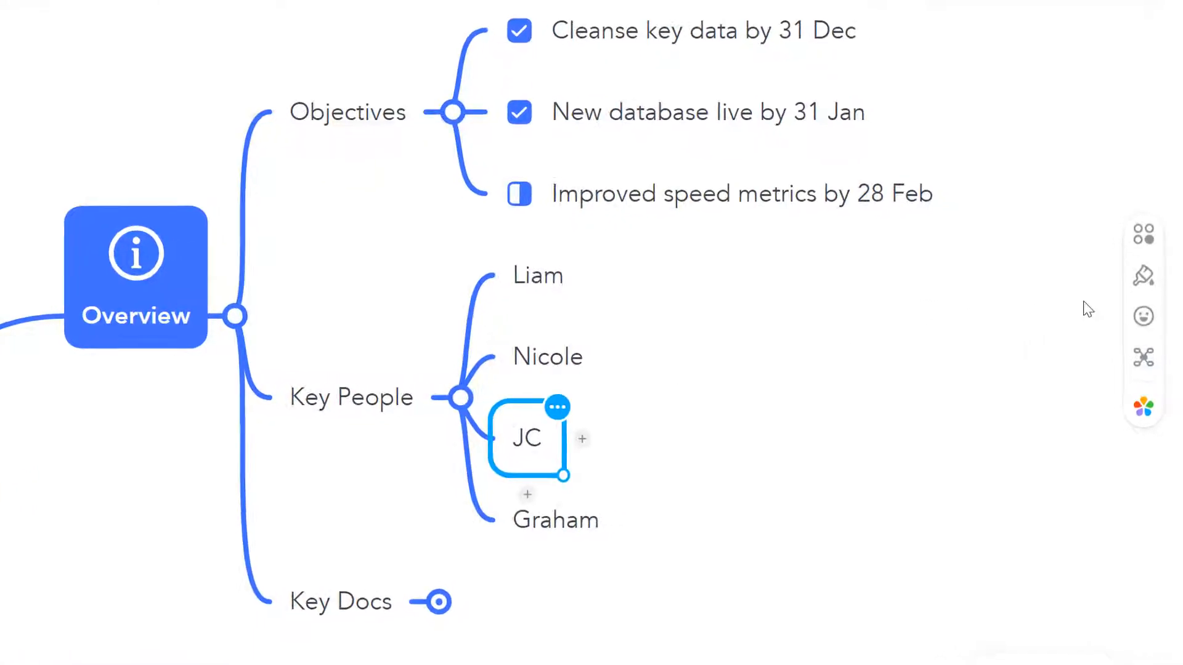
click(1143, 317)
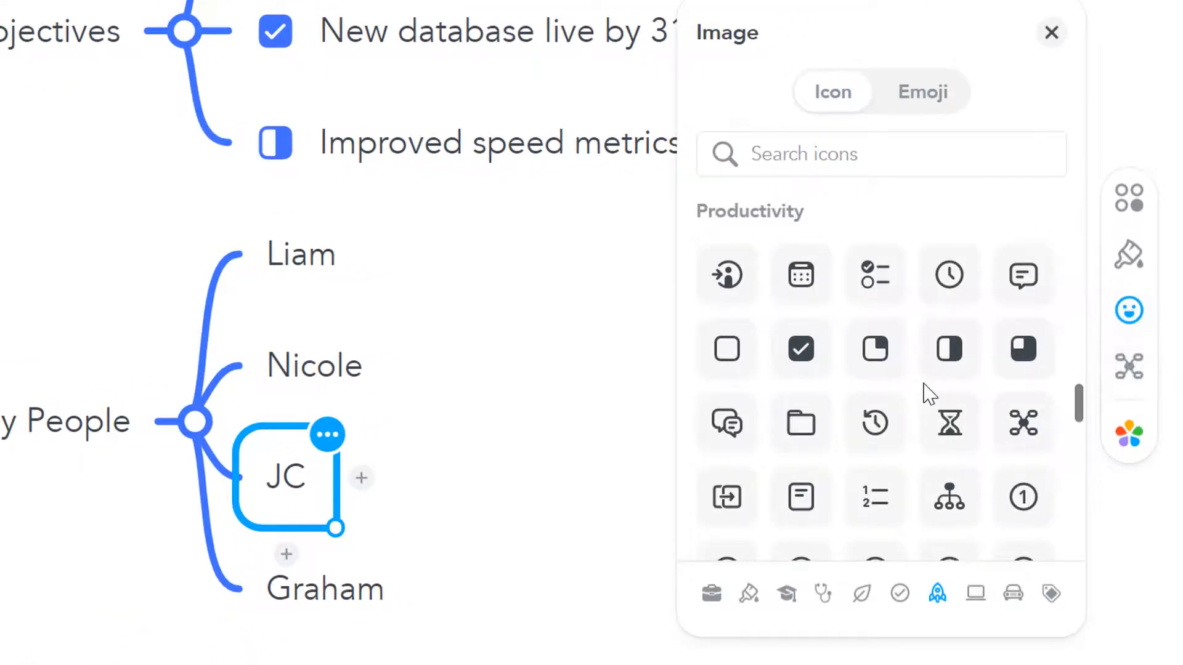
scroll(down, 3)
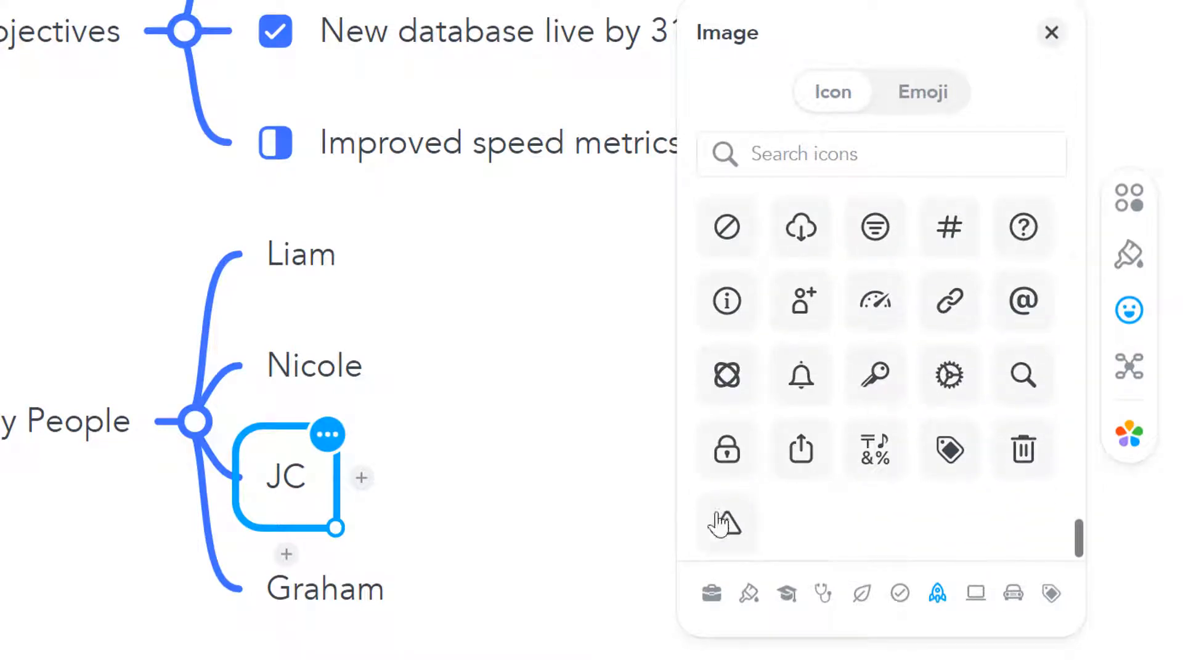
click(726, 523)
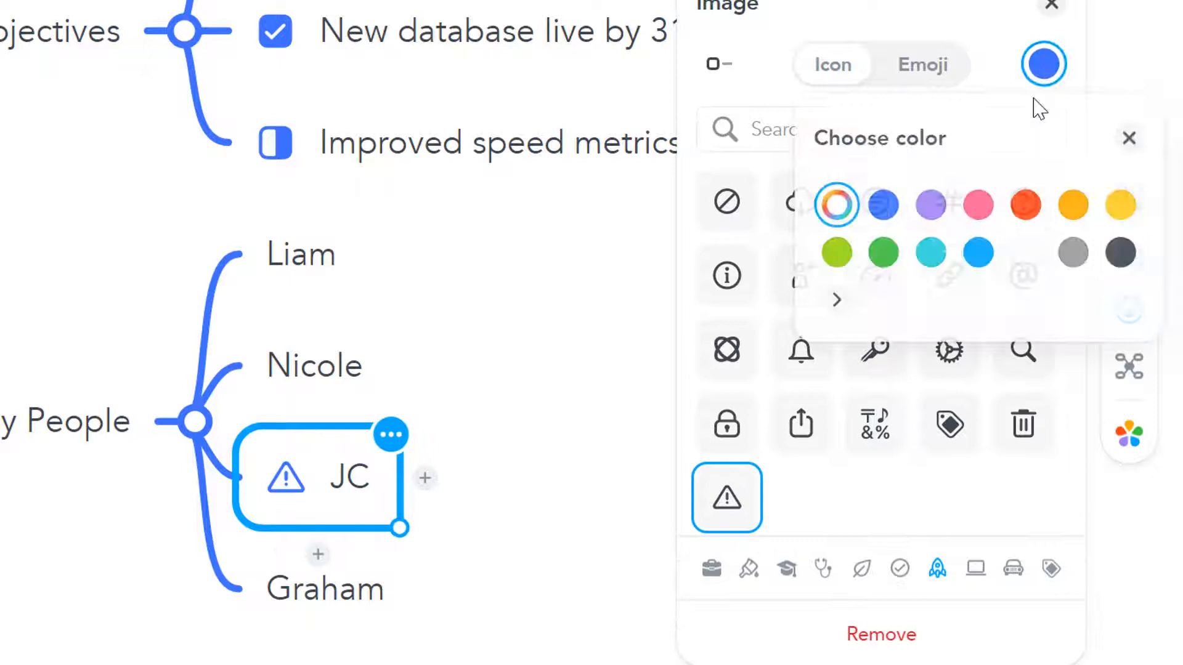
click(1025, 205)
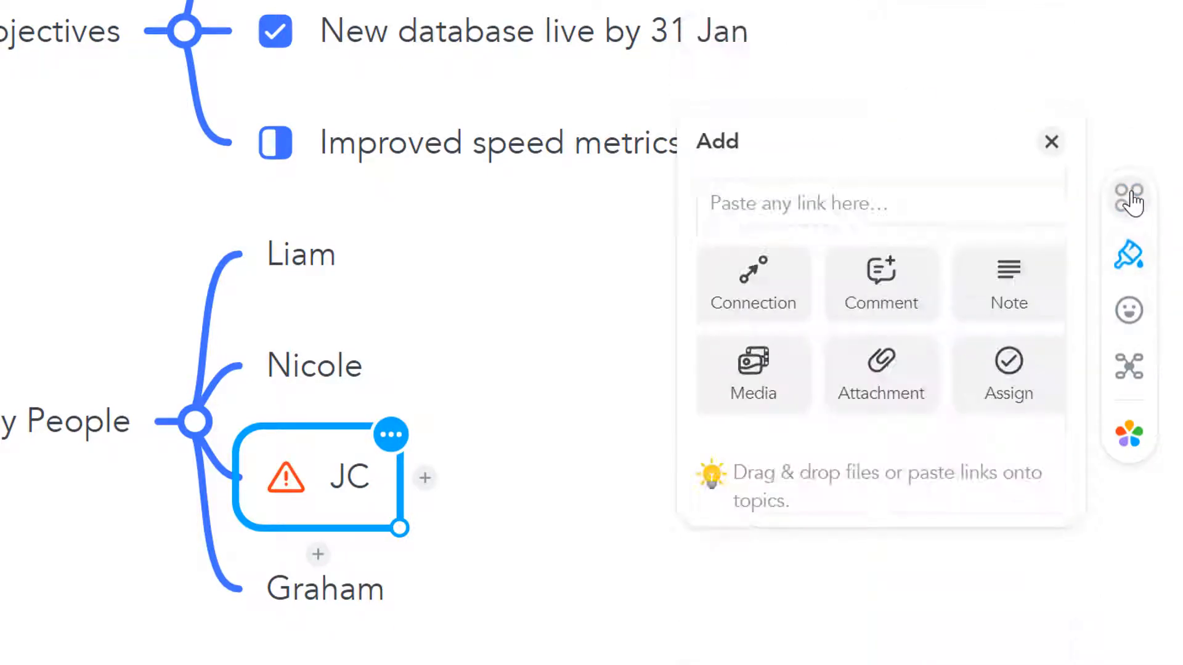
Add a note to JC reading 'JC away for 3 weeks at criti...'
click(1007, 285)
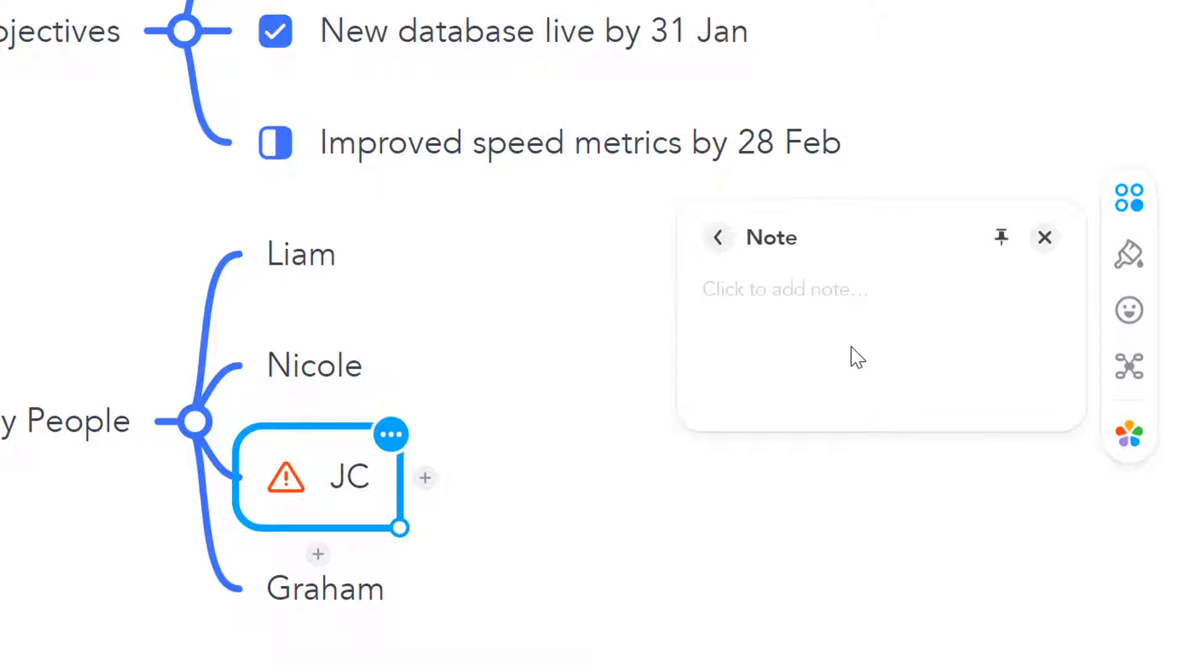
text(JC)
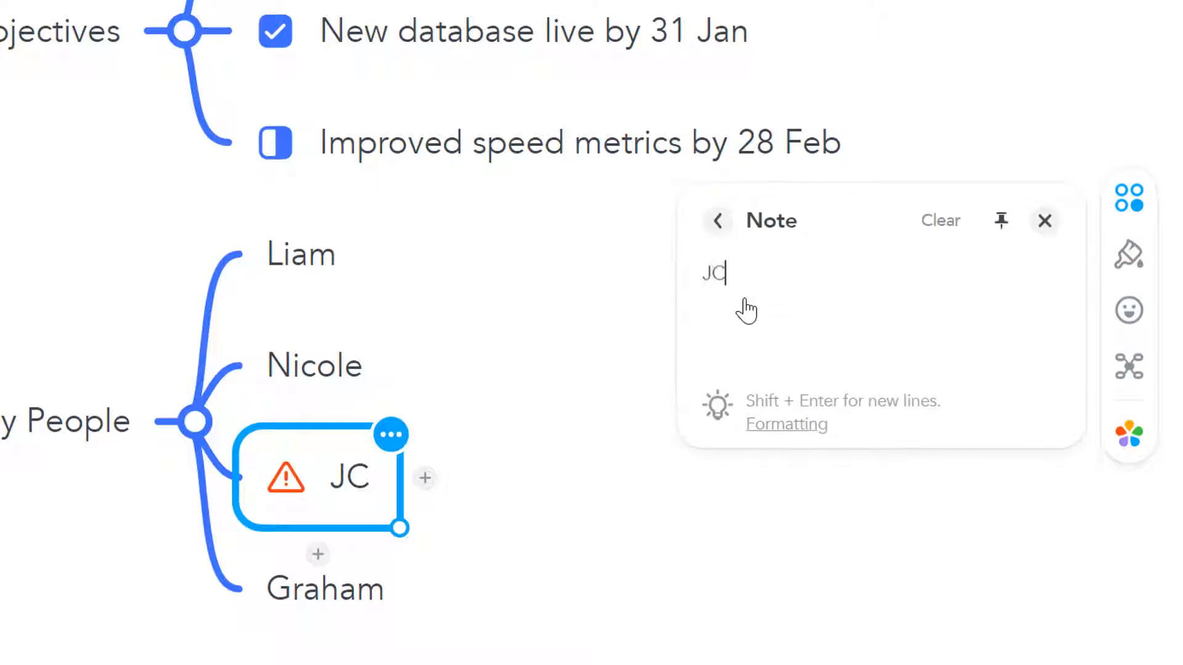
text(away for 3)
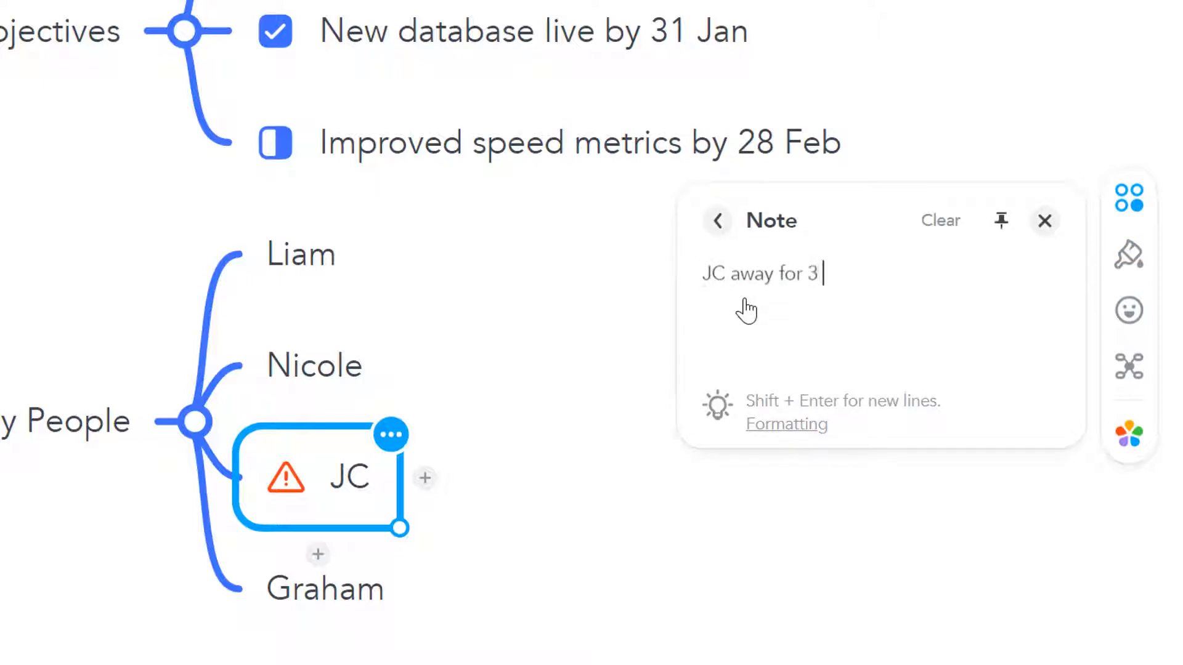
text(weeks at criti)
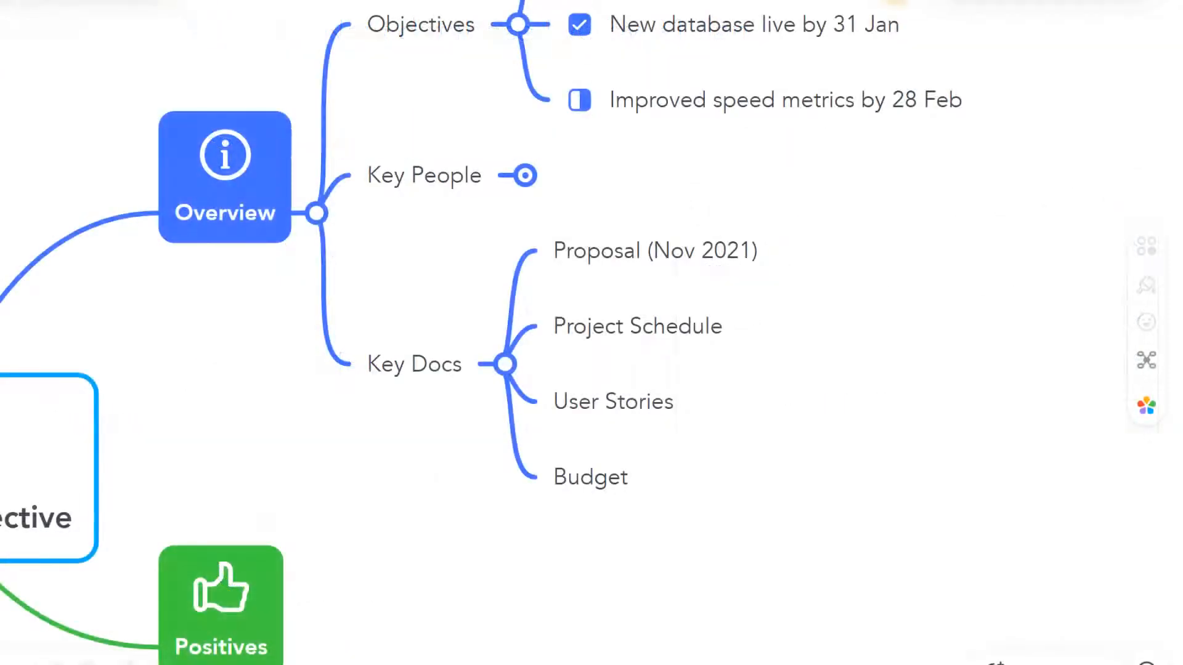
Upload the PDF briefing as an attachment on Proposal (Nov 2021) under Key Docs
click(414, 364)
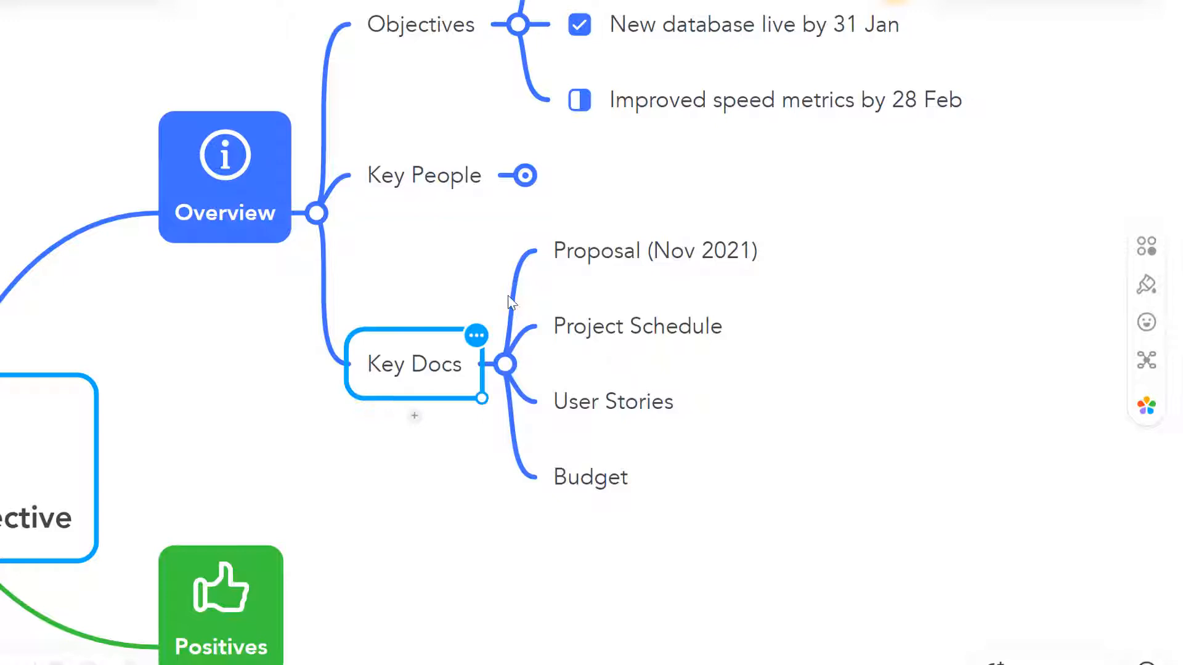
click(654, 250)
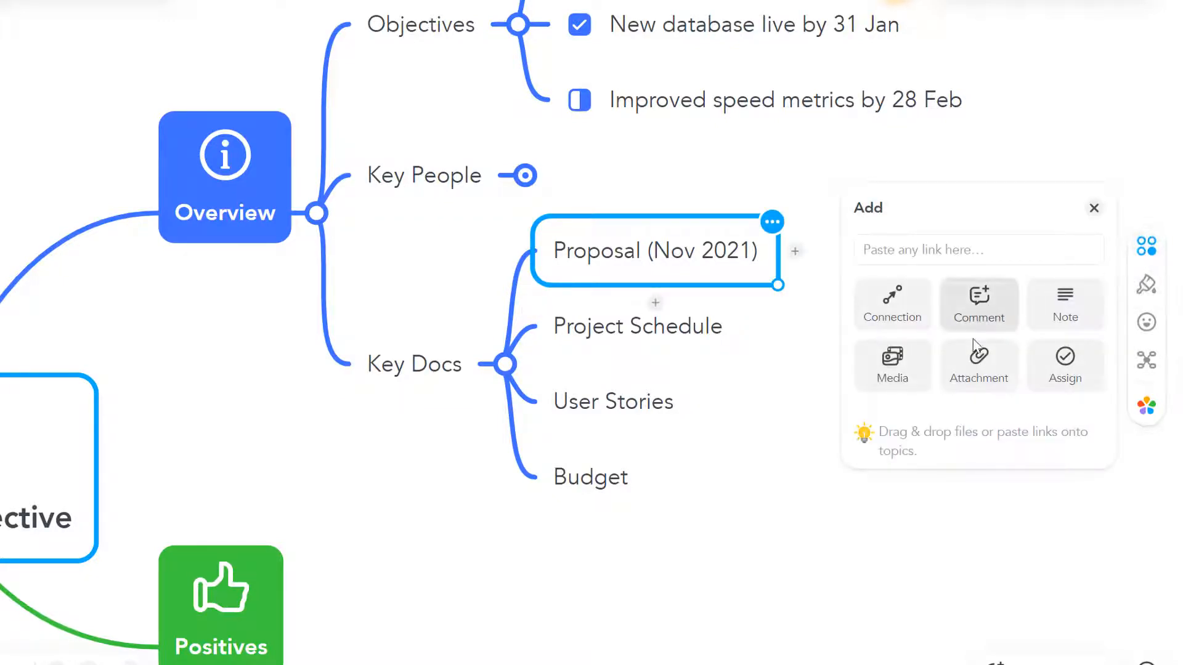
click(978, 366)
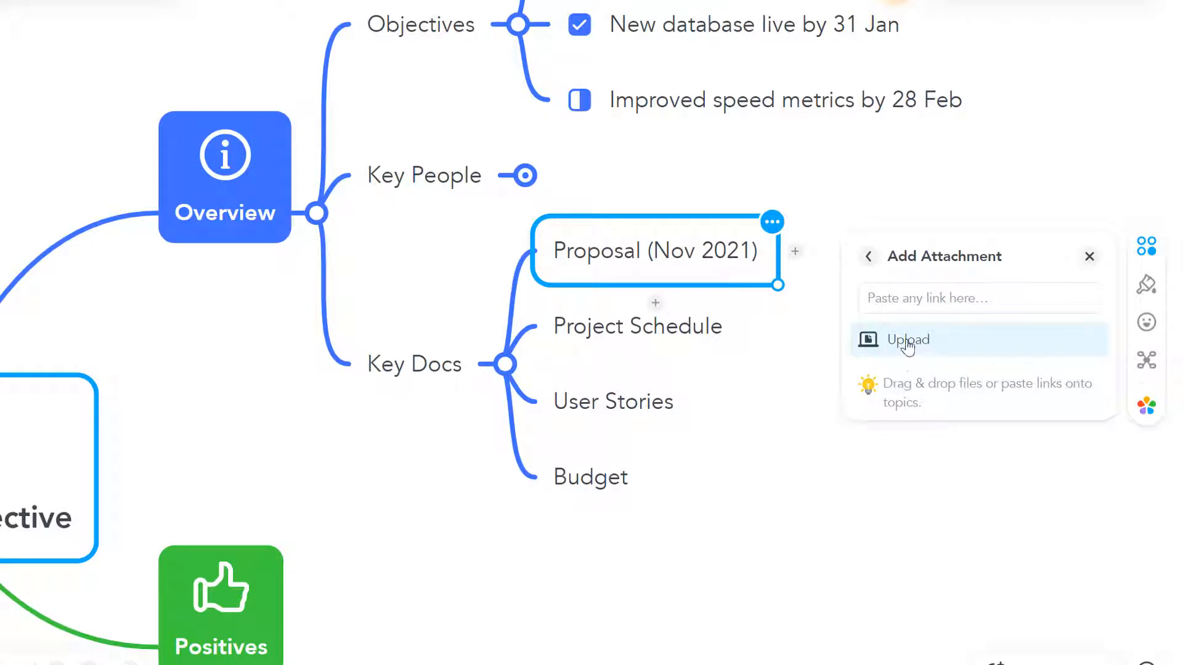
click(908, 340)
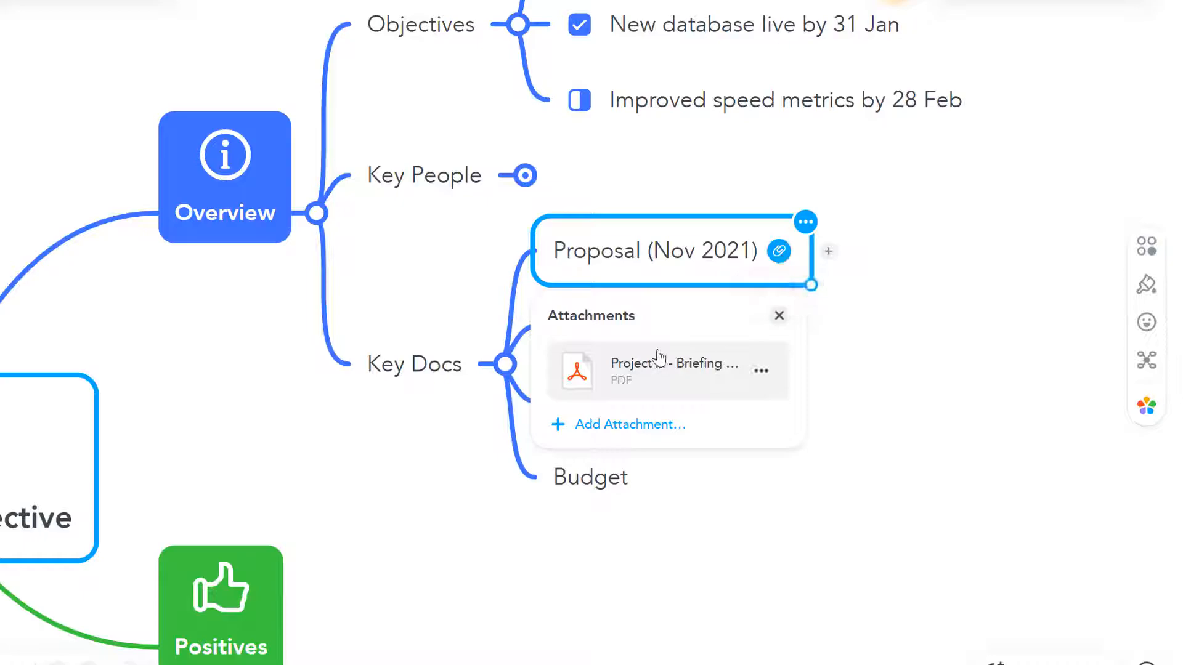
click(651, 369)
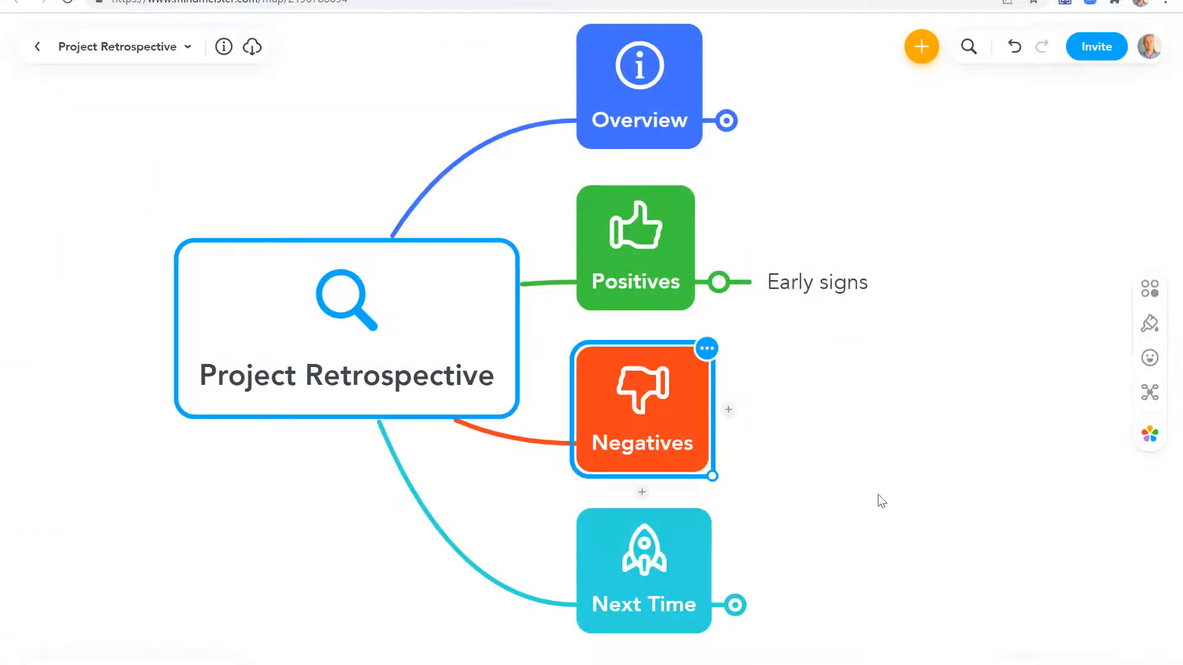
Add 'Stressful!' to Negatives, 'Covered illness' to Positives and 'Stretched thin' beneath Stressful!
text(Stressful!)
text(C)
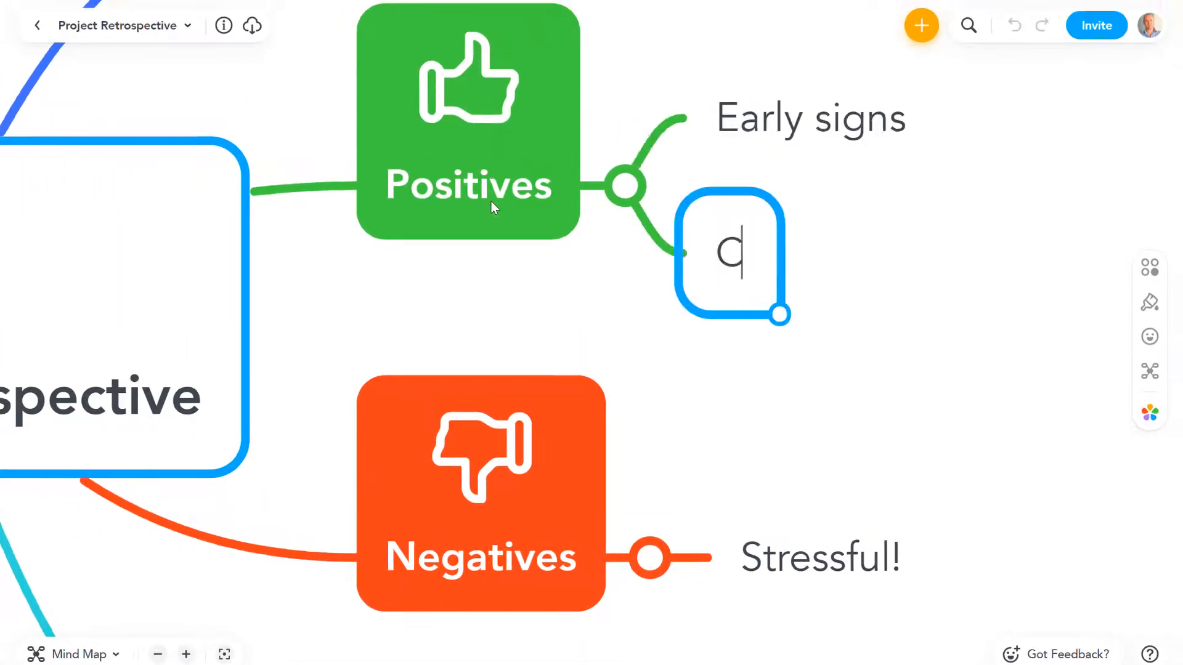
text(overed)
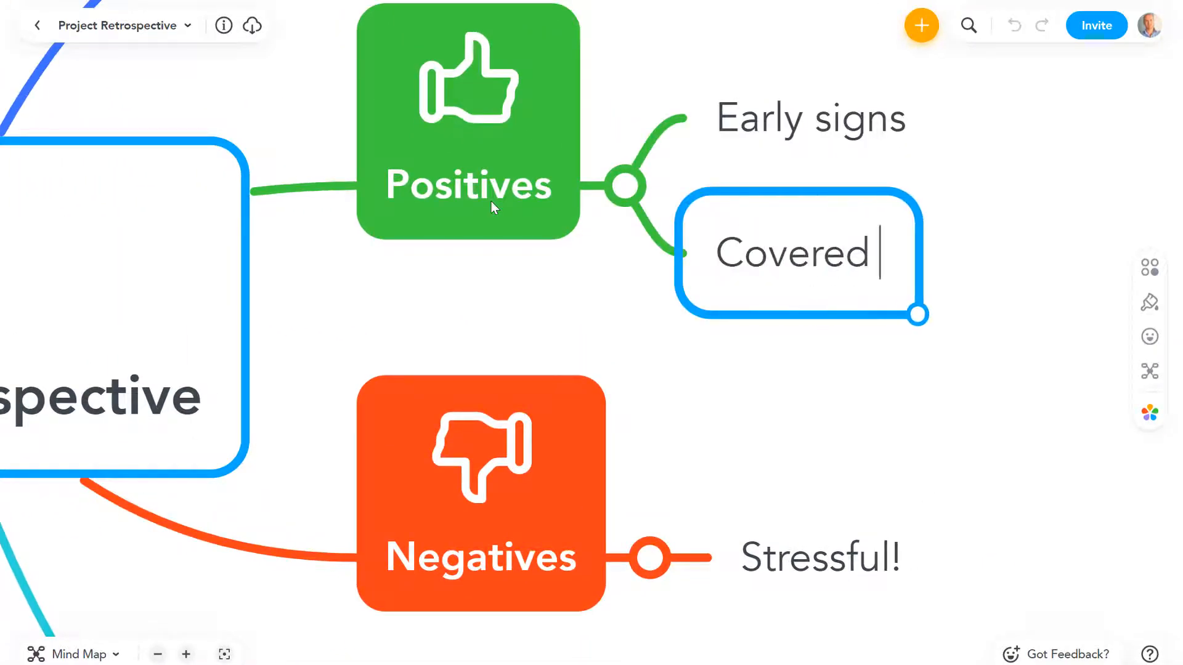
text(illness)
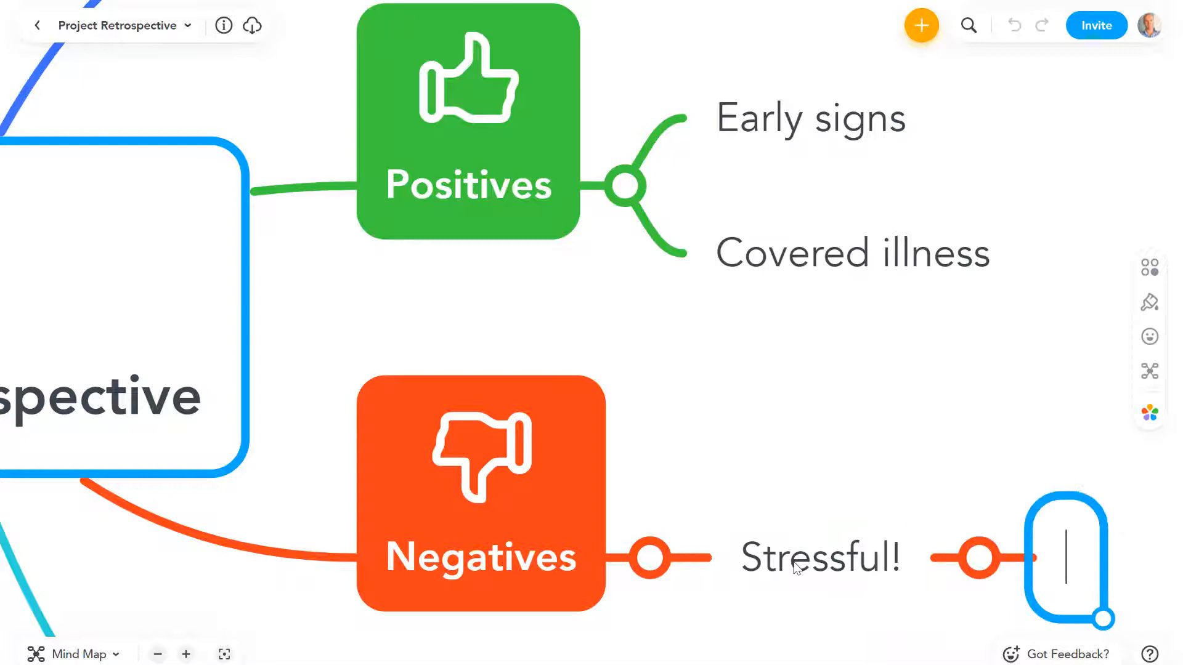
text(Stretched thin)
text(Missing team member)
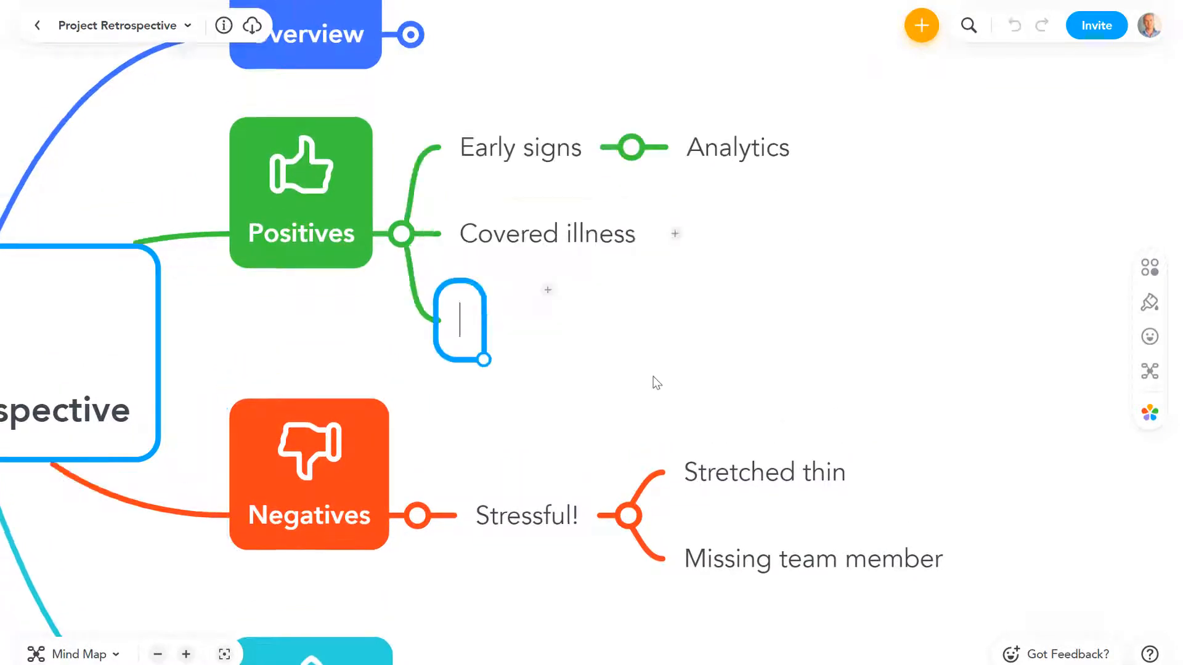
Add topics with 'Earl... time' and 'Phase 2 delivered late'
text(Early phases on)
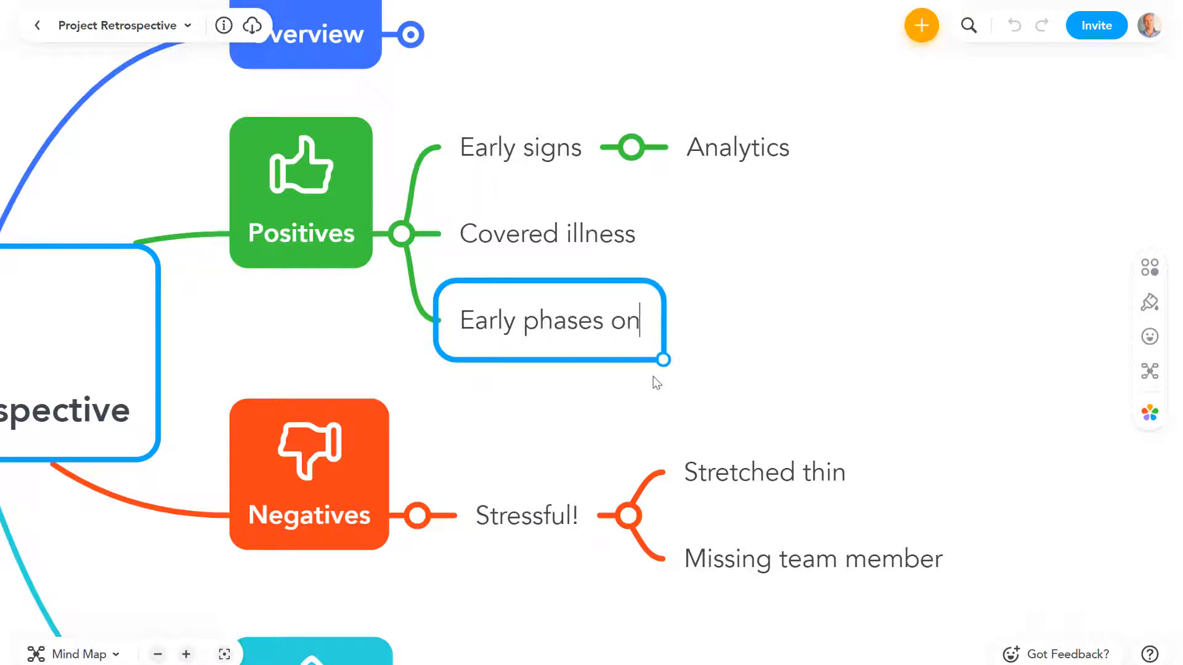
text(time)
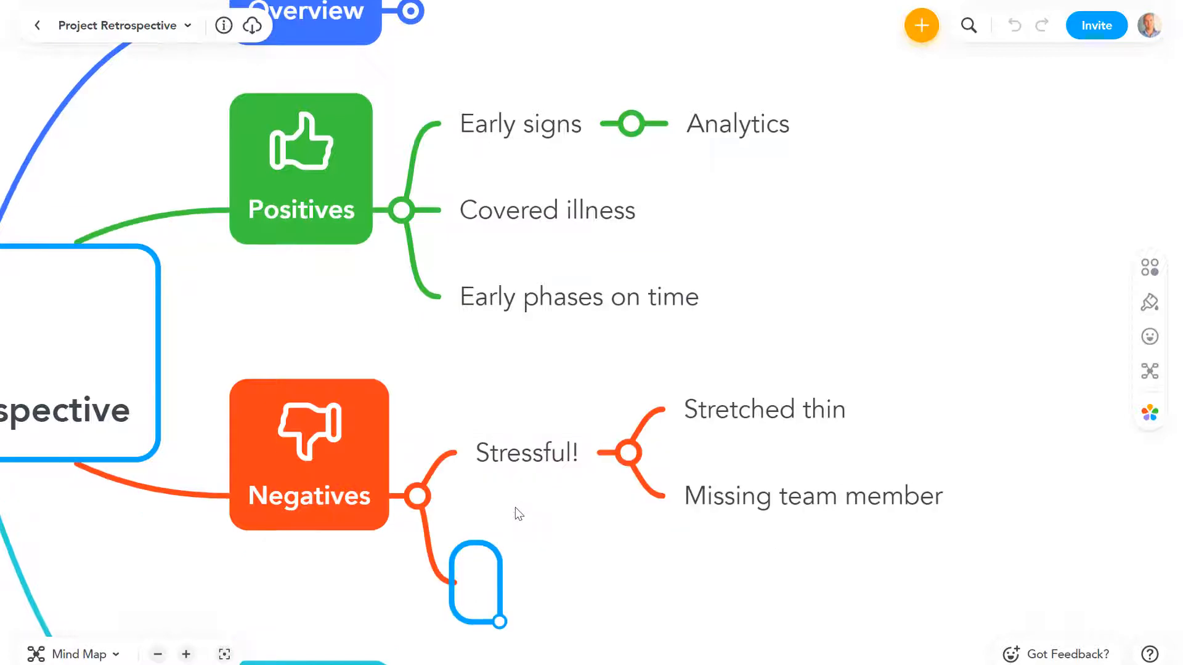
text(Phase)
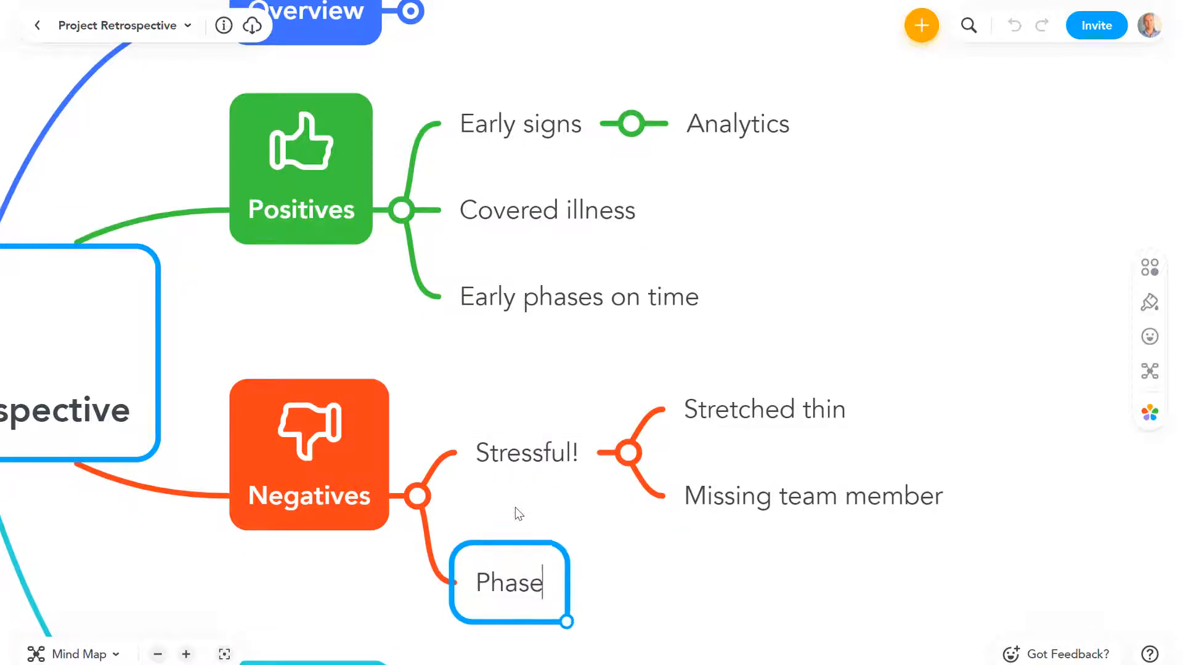
text(2 delive)
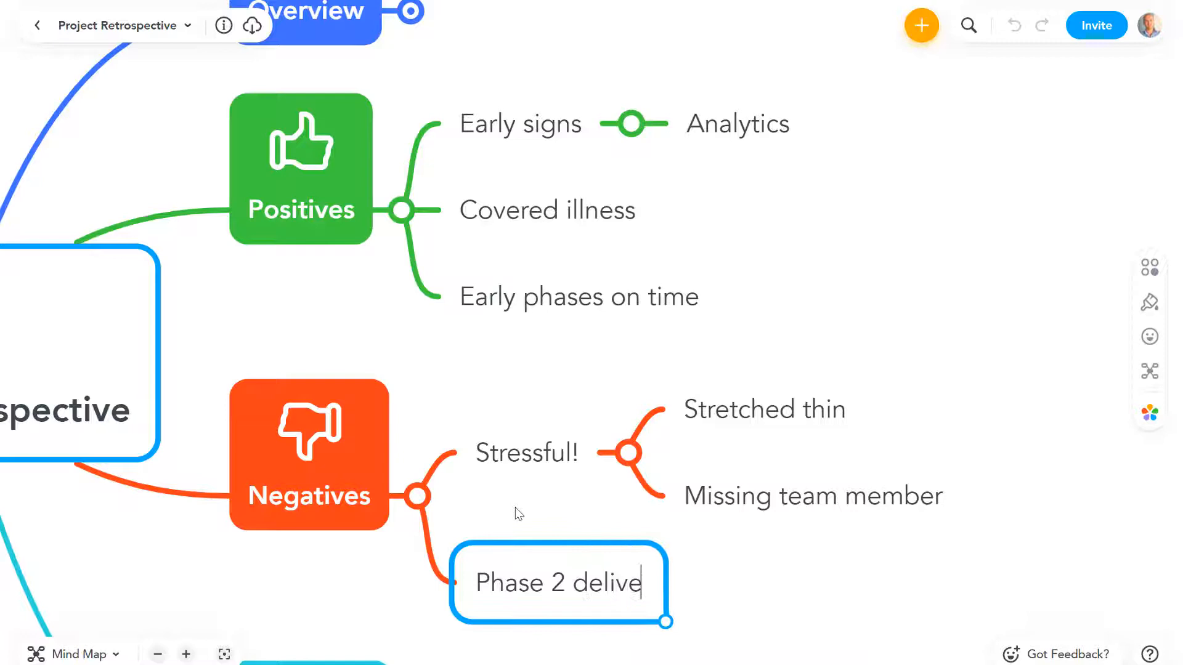
text(red late)
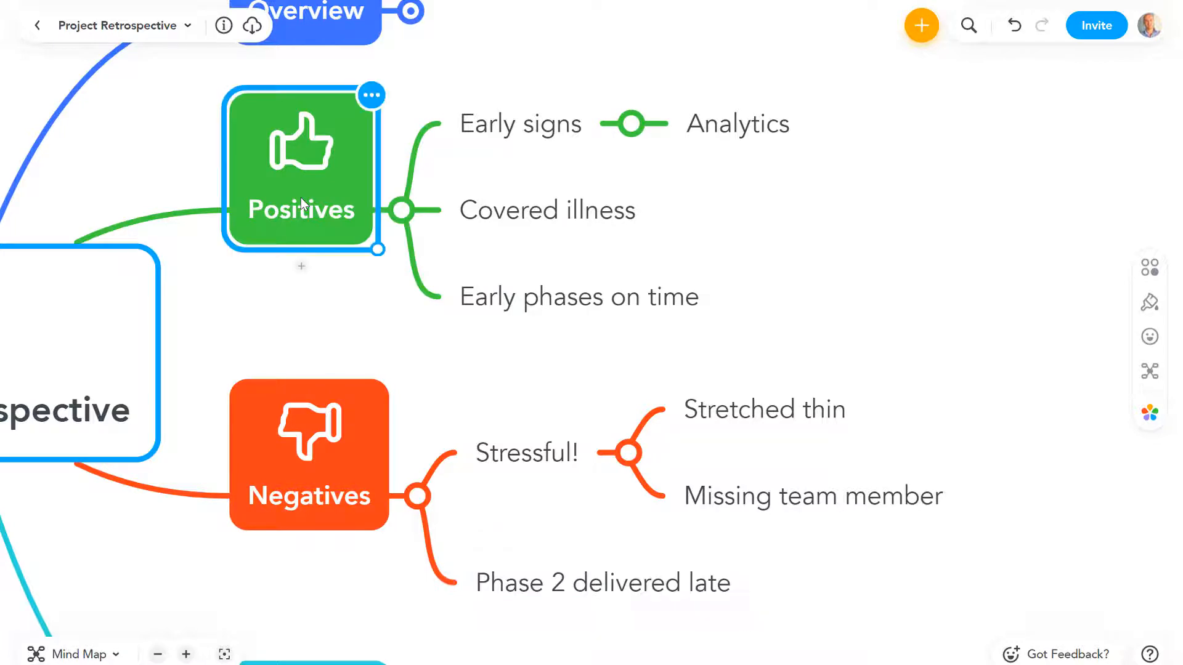
Add 'Teamwork' with 'Ou...' and 'Pulled together' beneath it
text(Team)
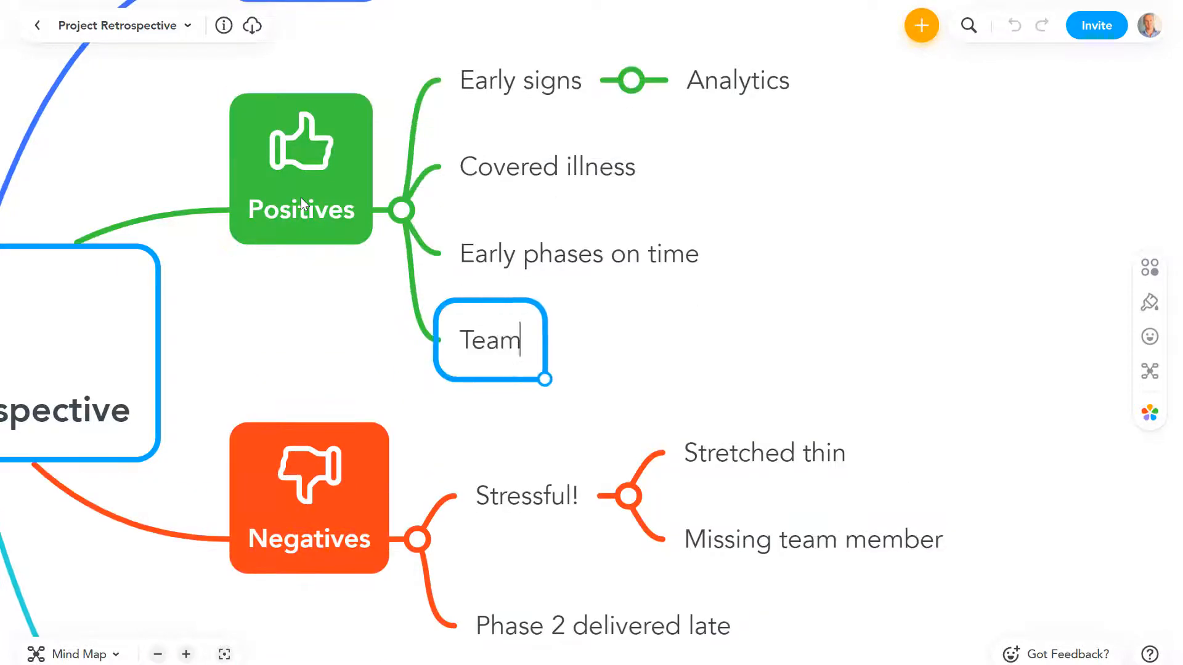
text(work)
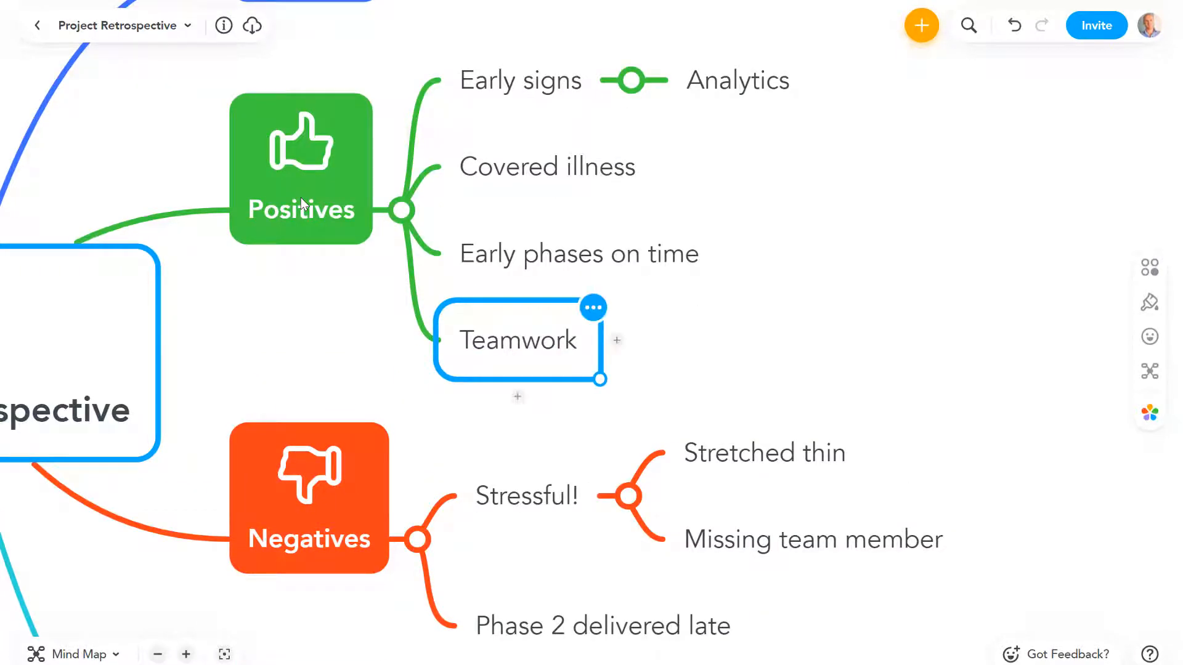
text(Ou)
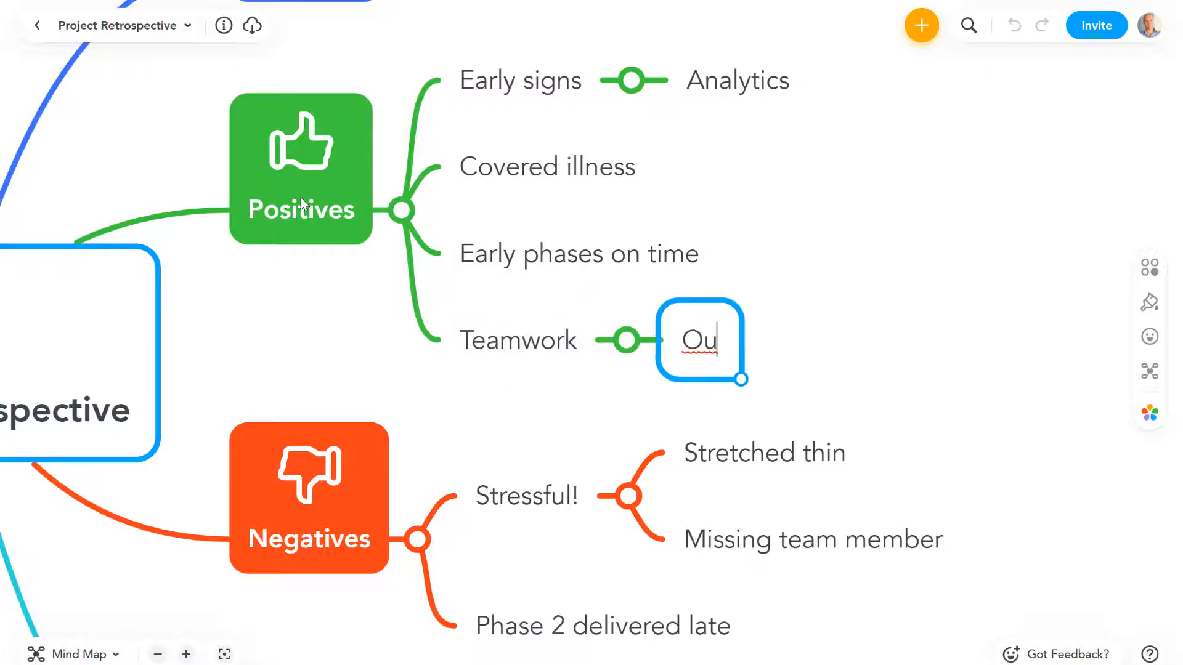
text(Pulled to)
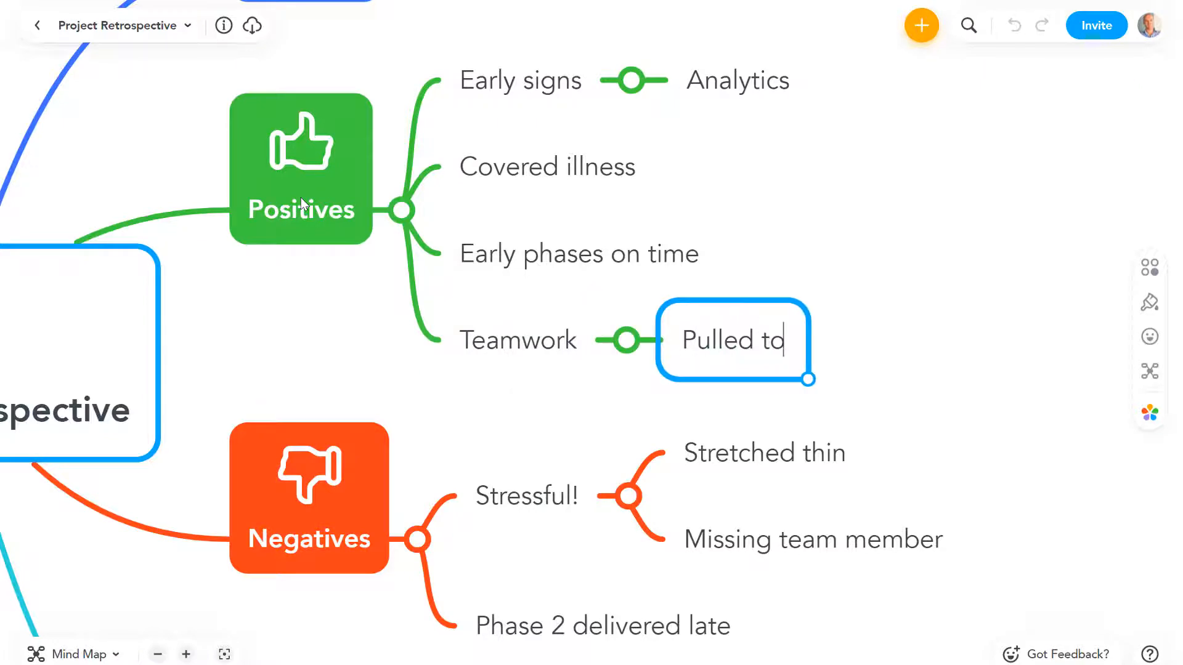
text(gether)
text(F)
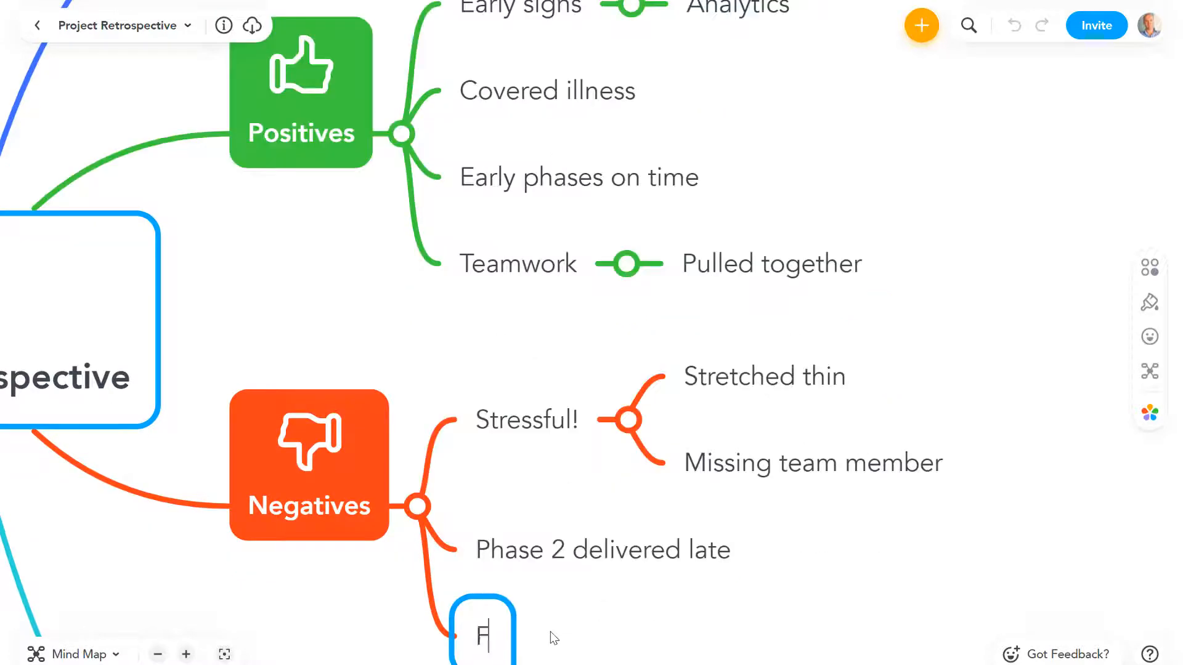
Add 'Felt rushed' with 'Quality vs quantity?' and 'Partners' with 'Hard to reach' and 'Commitment to project?' under Negatives
text(elt rushed)
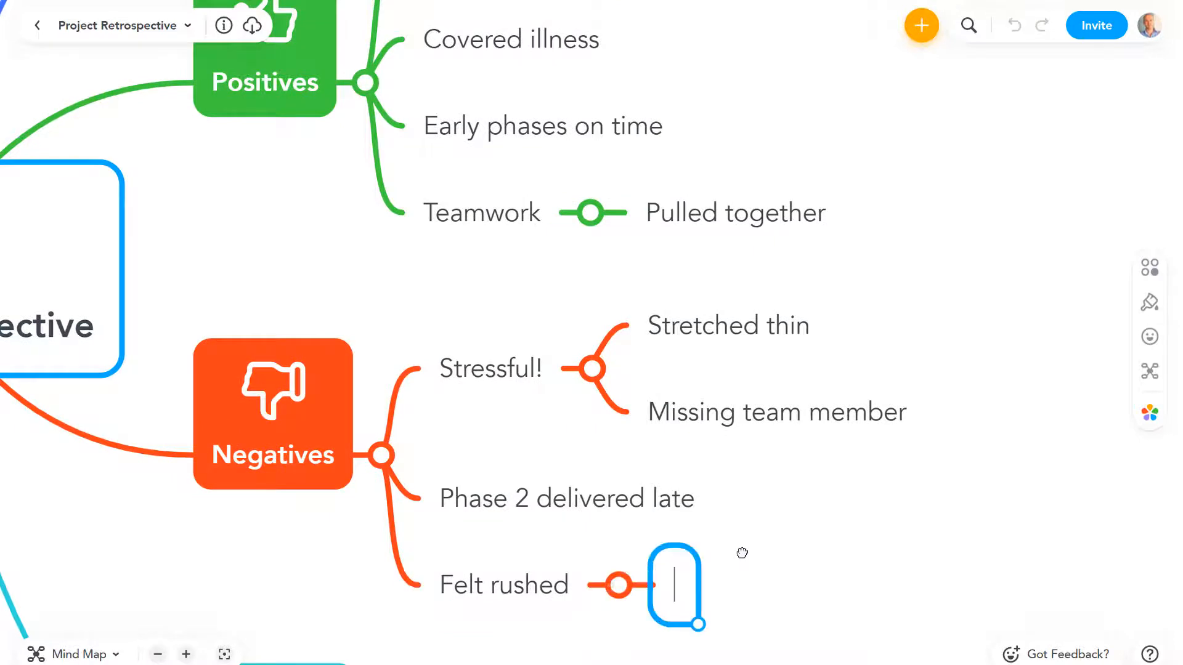
text(Quality vs quantity?)
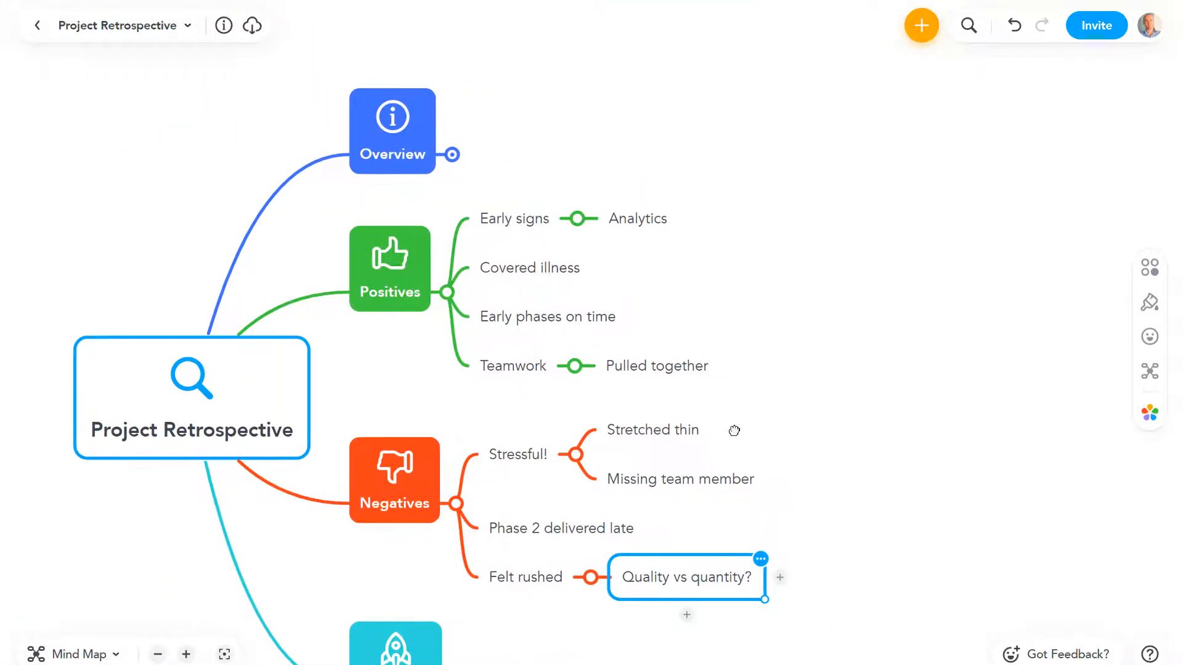
click(518, 455)
text(P)
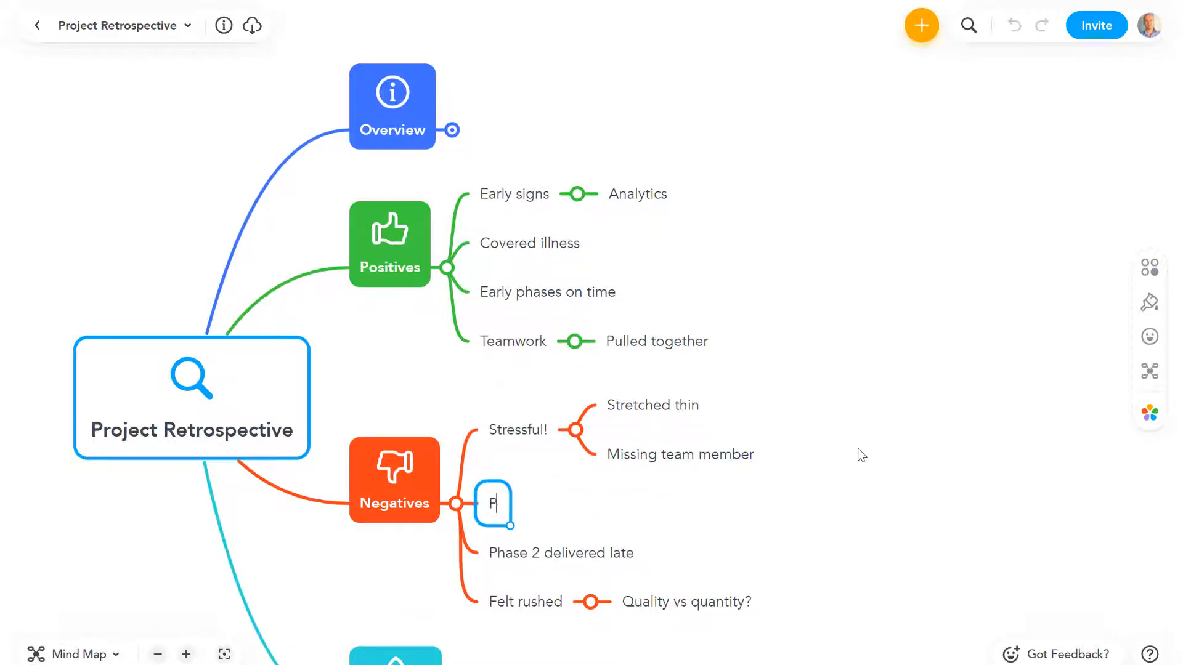
text(artners)
text(Hard to)
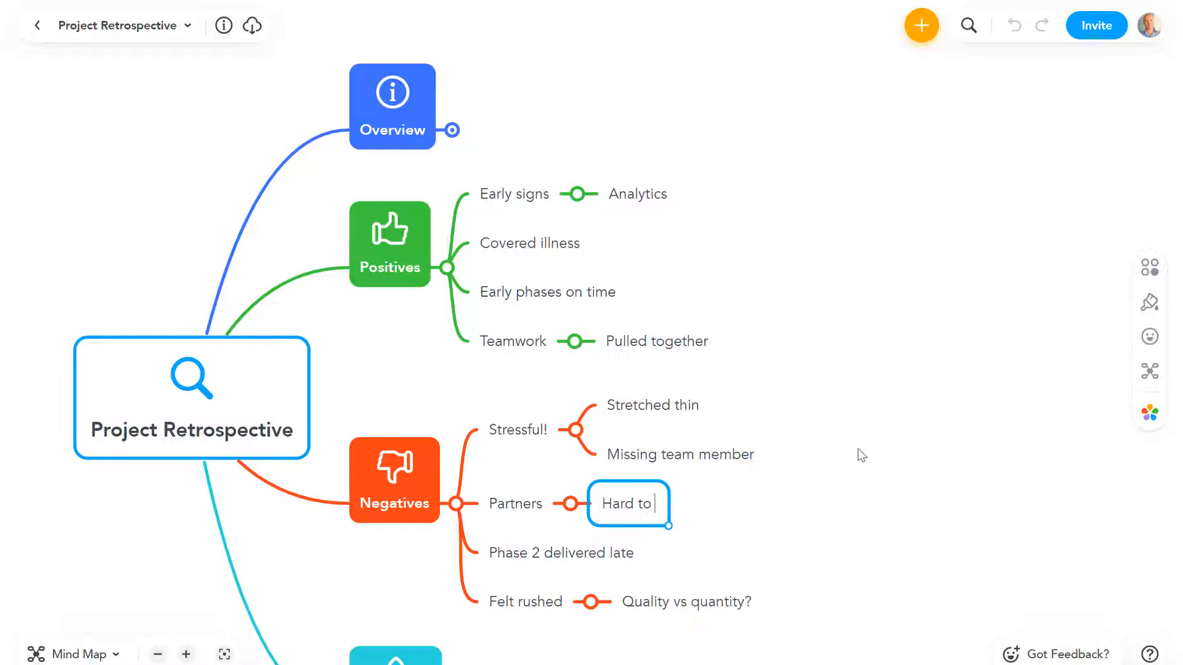
text(reach)
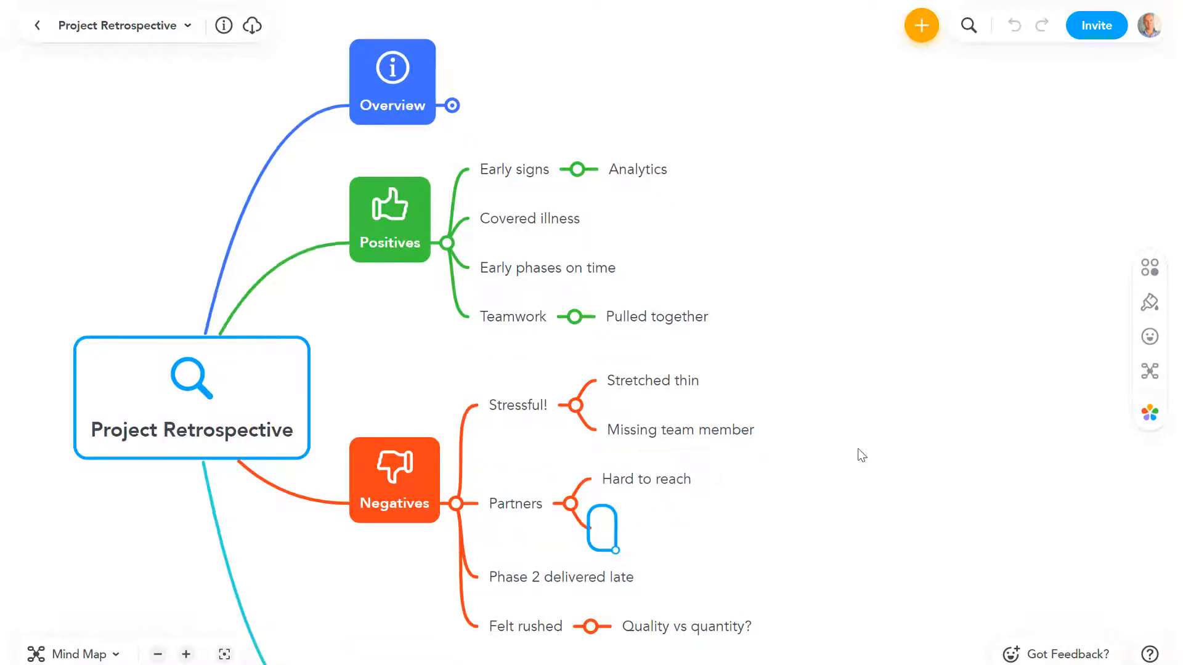
text(Commitment to p)
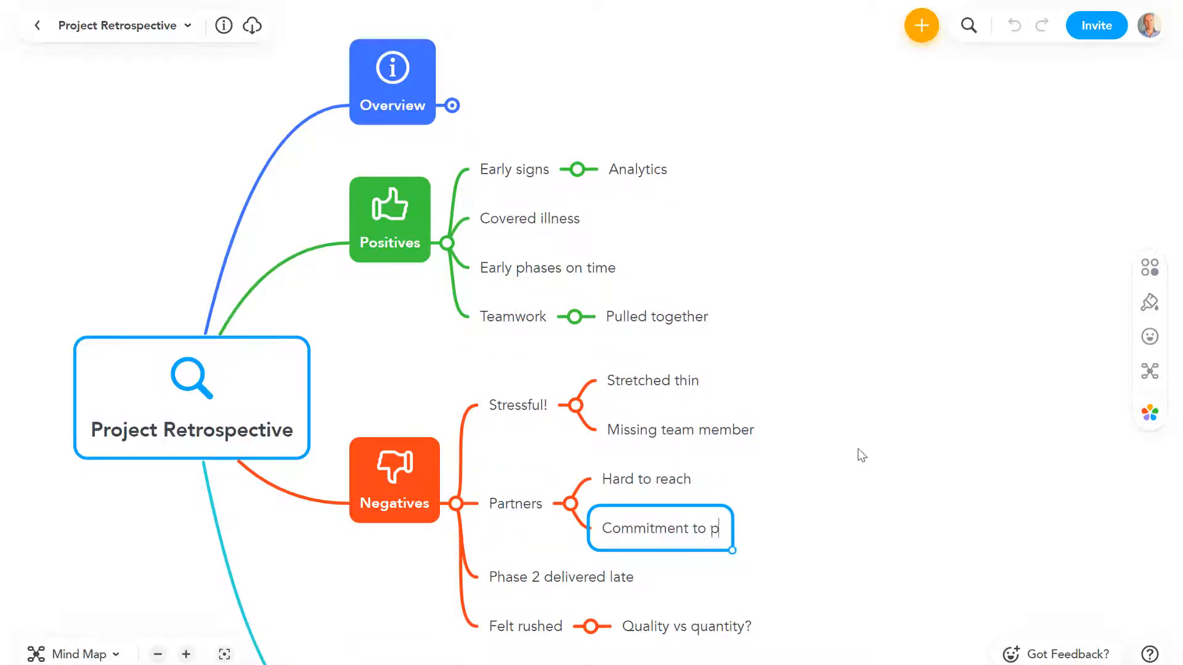
text(roject?)
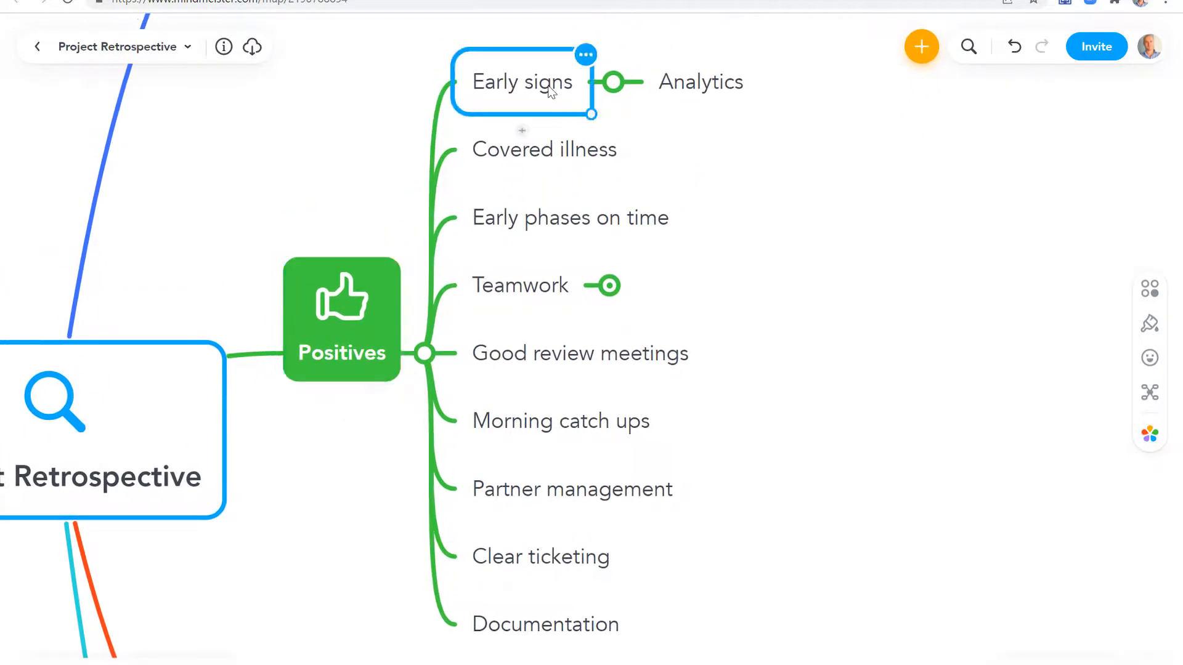
Create 'Project Team' under Positives holding Covered illness/Teamwork and 'Communication', plus a 'Deliverables' topic
click(545, 623)
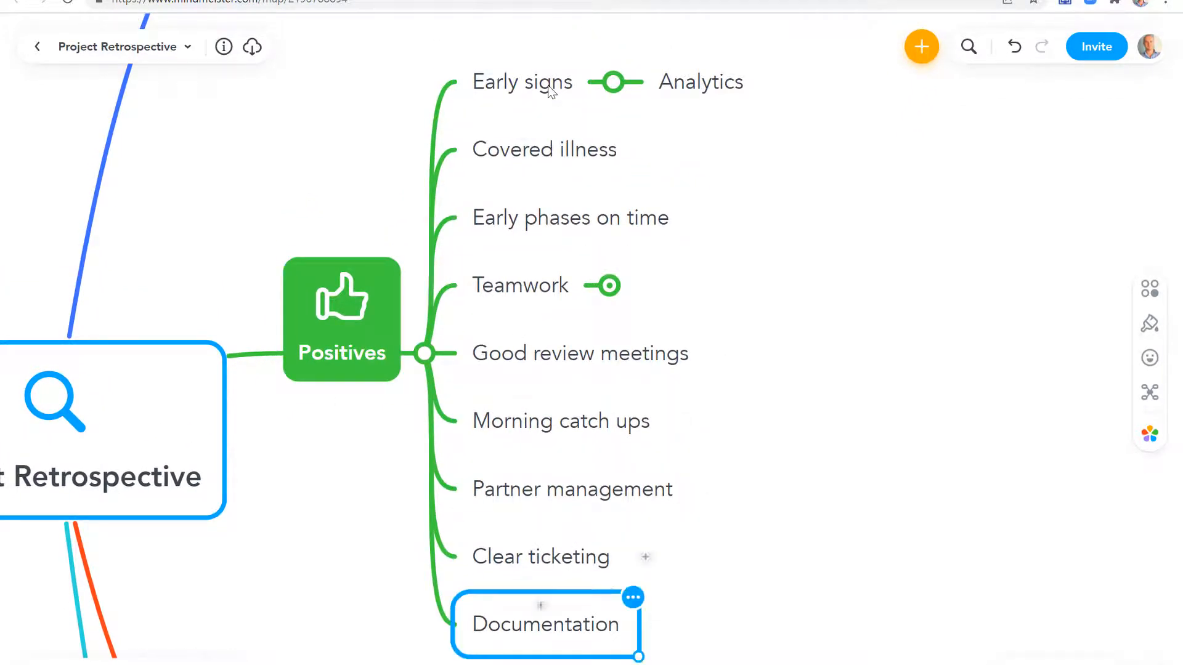
click(342, 319)
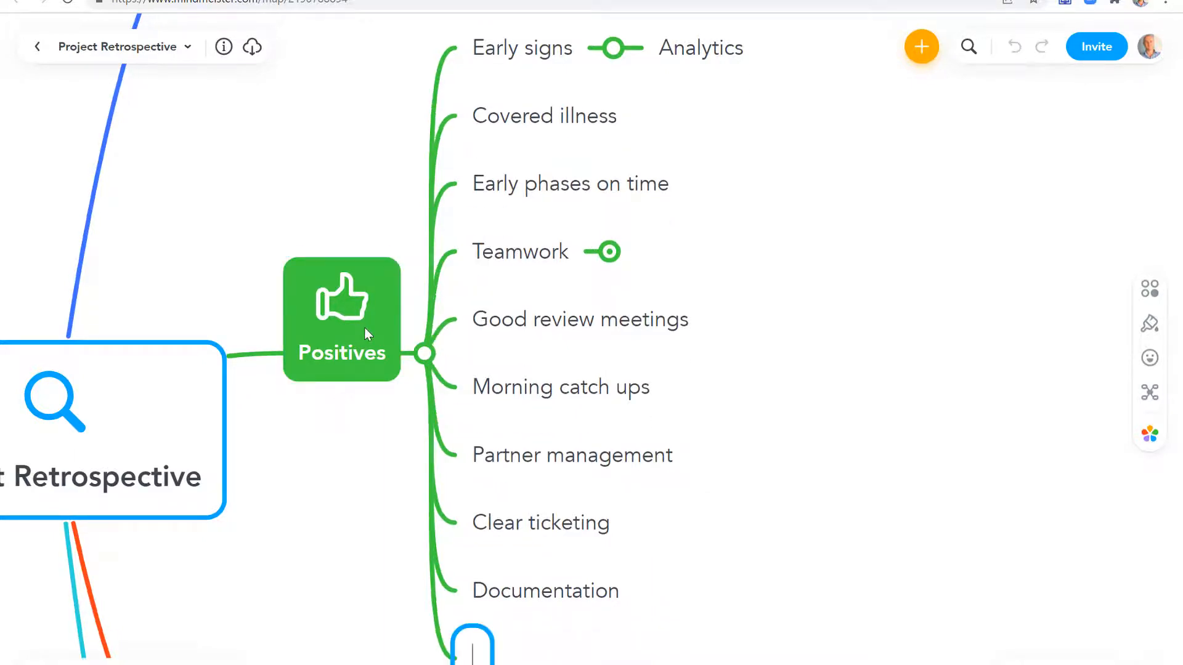
text(Project Team)
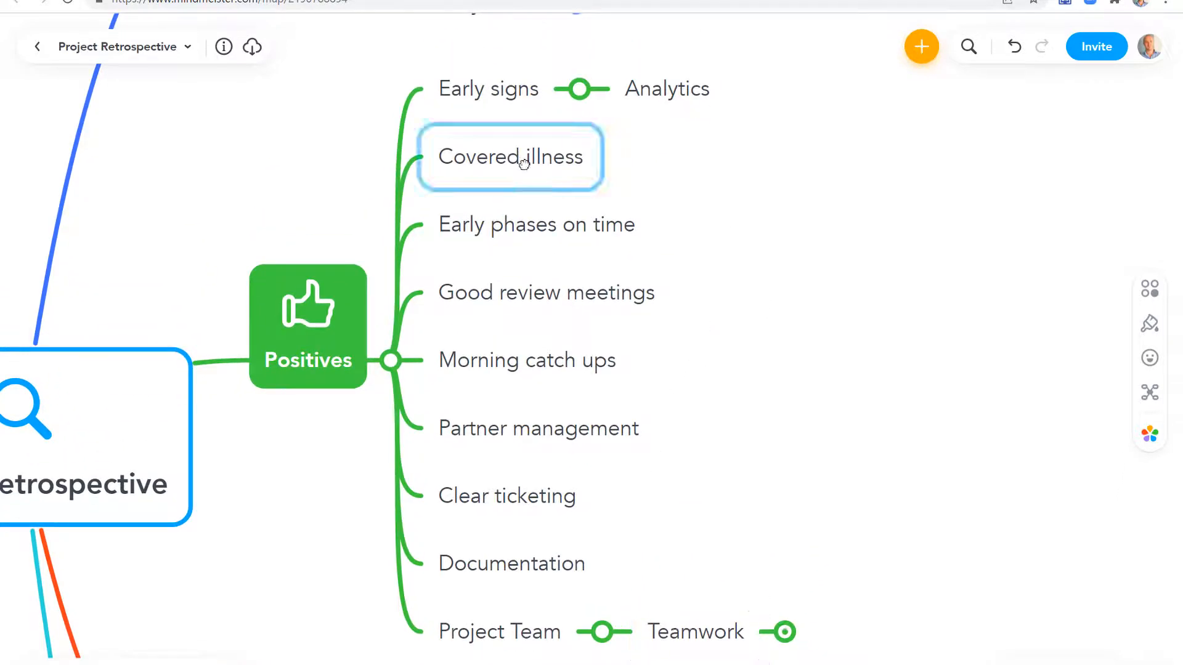
drag(510, 156, 718, 632)
text(Communi)
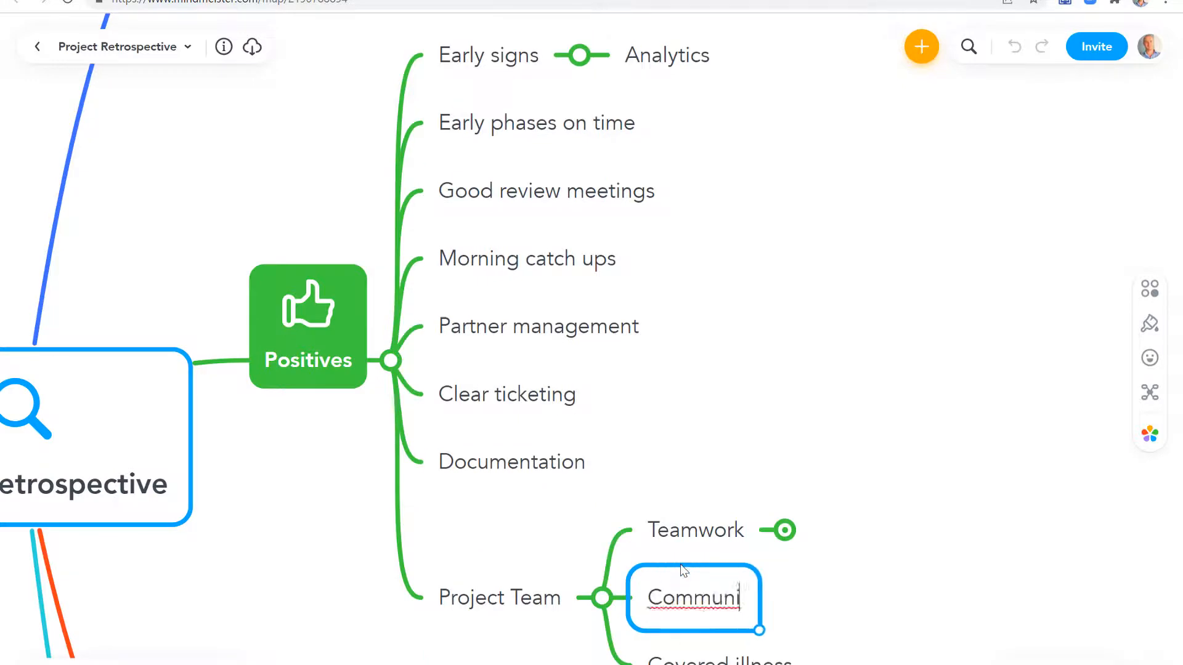
text(cation)
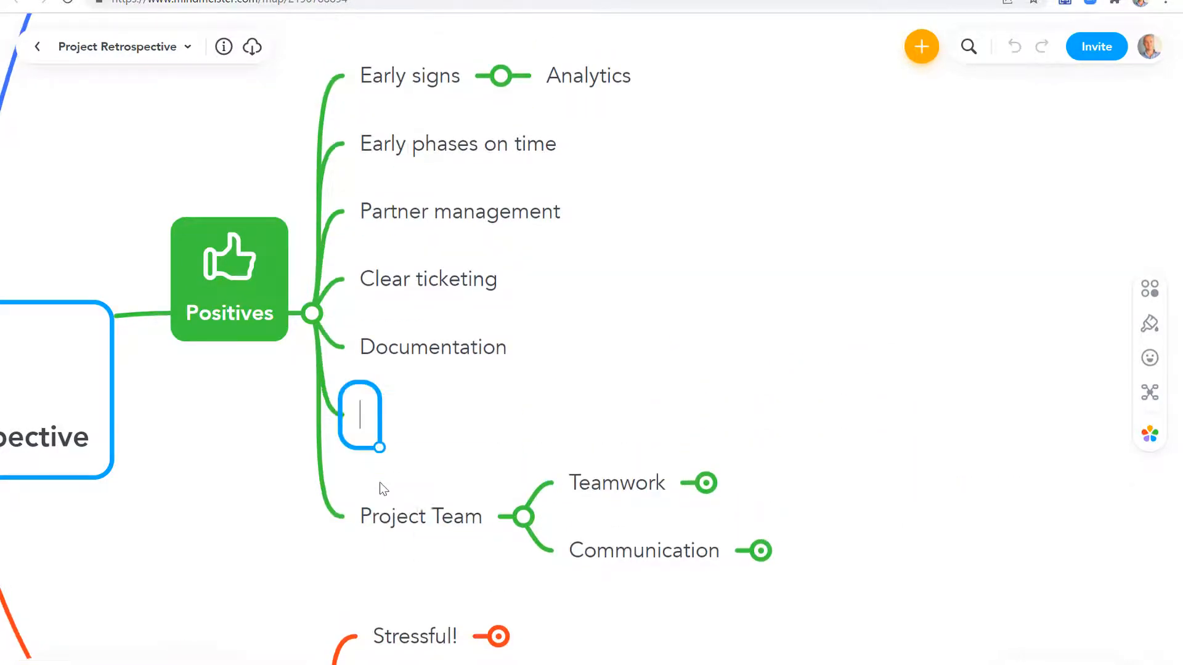
text(Deliverables)
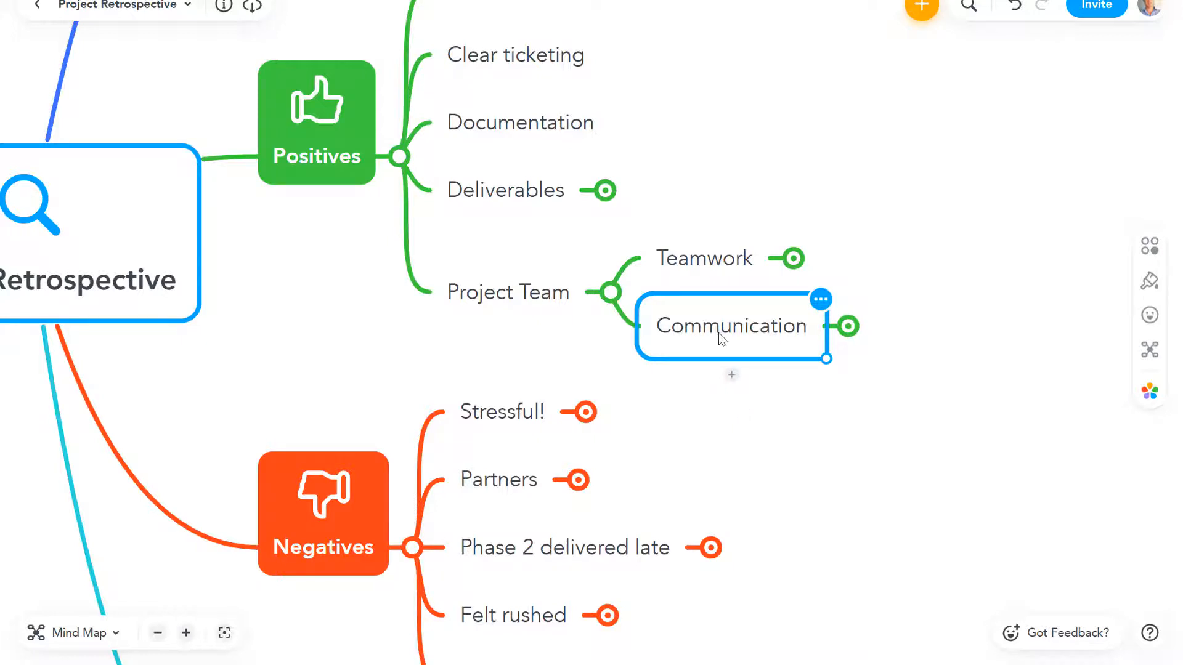
Add 'Communication' under Negatives with children 'Using Whatsapp for comms' and 'Outside...'
click(742, 436)
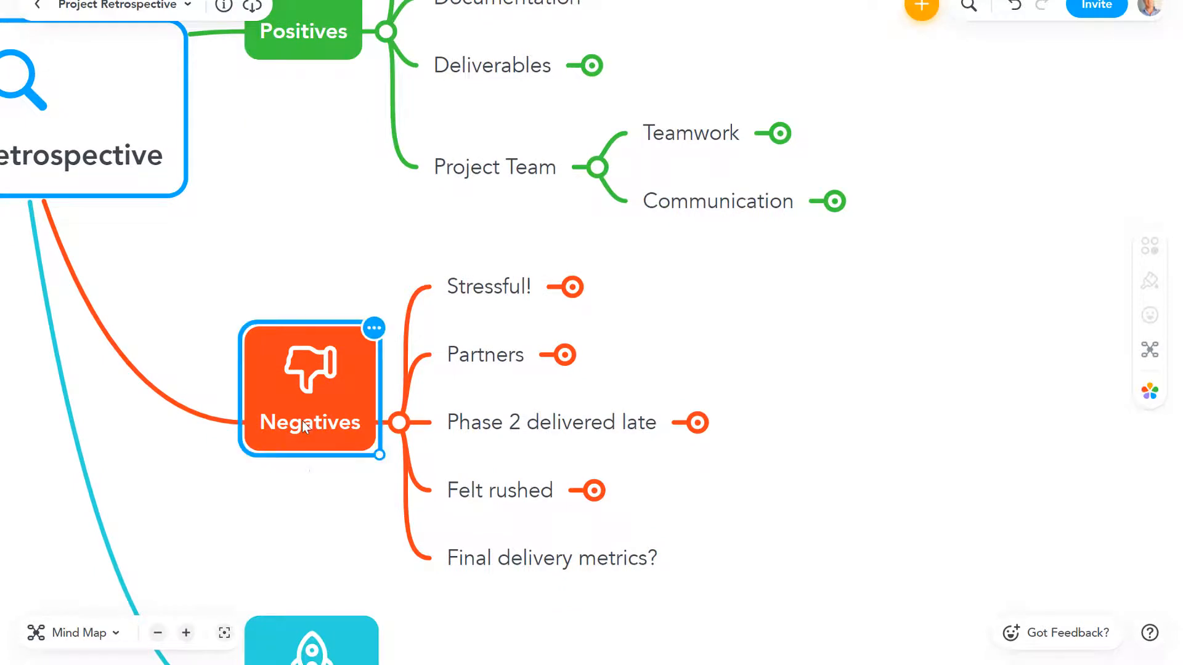
text(Communication)
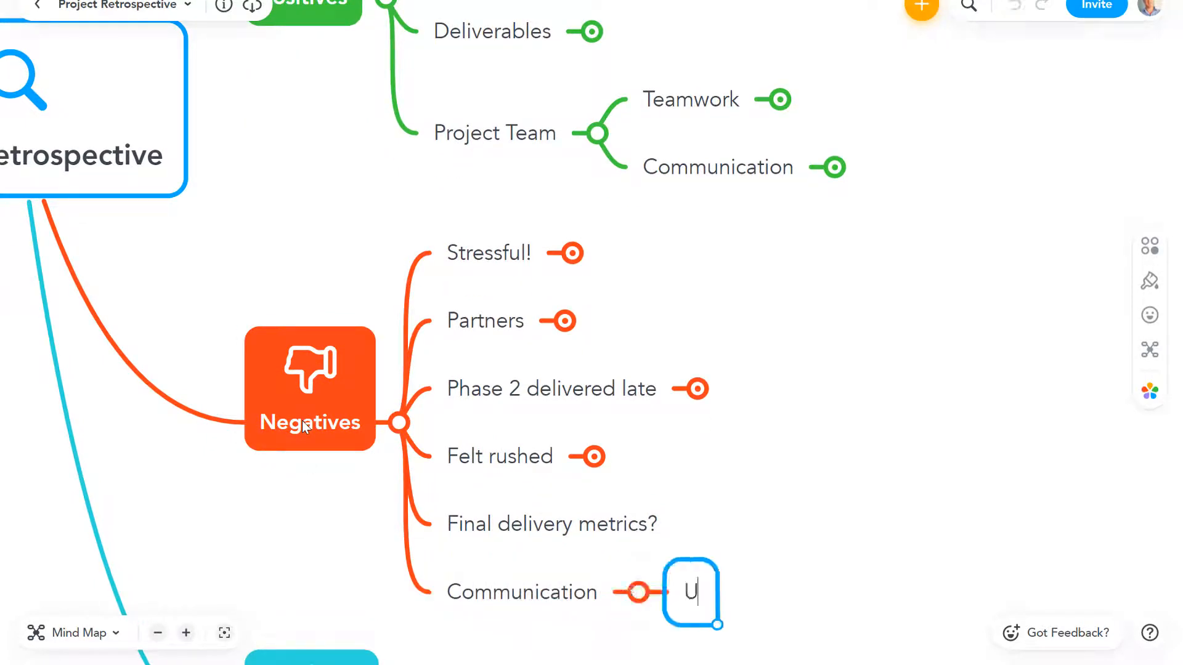
text(sing Whatsapp)
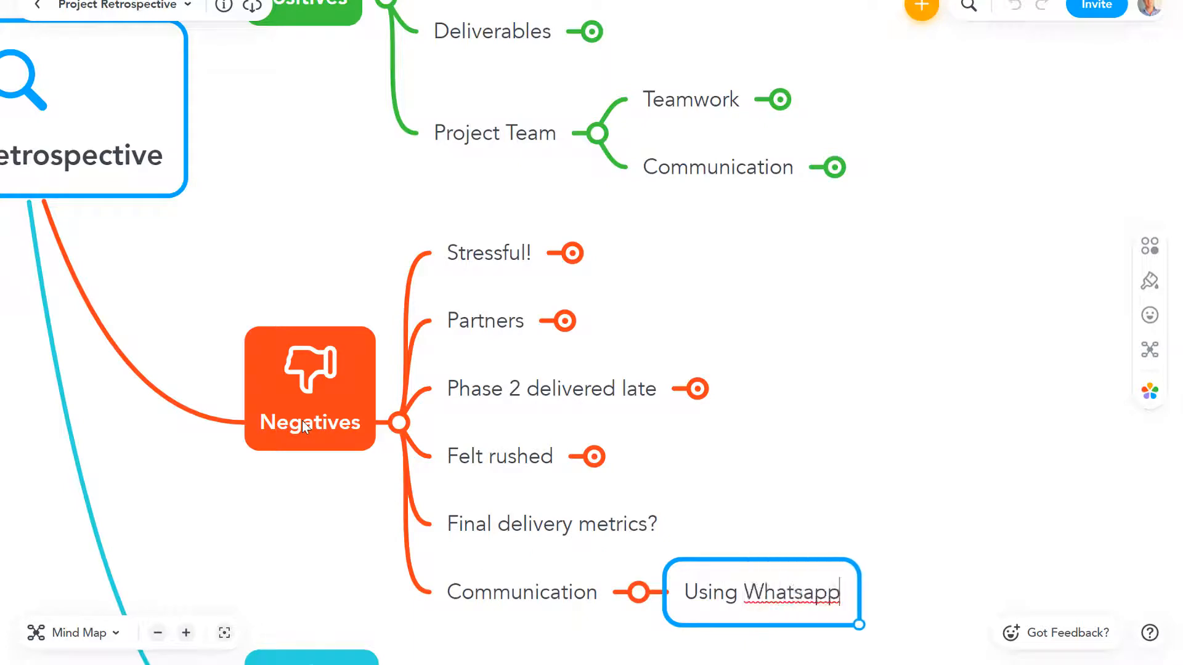
text(for comms)
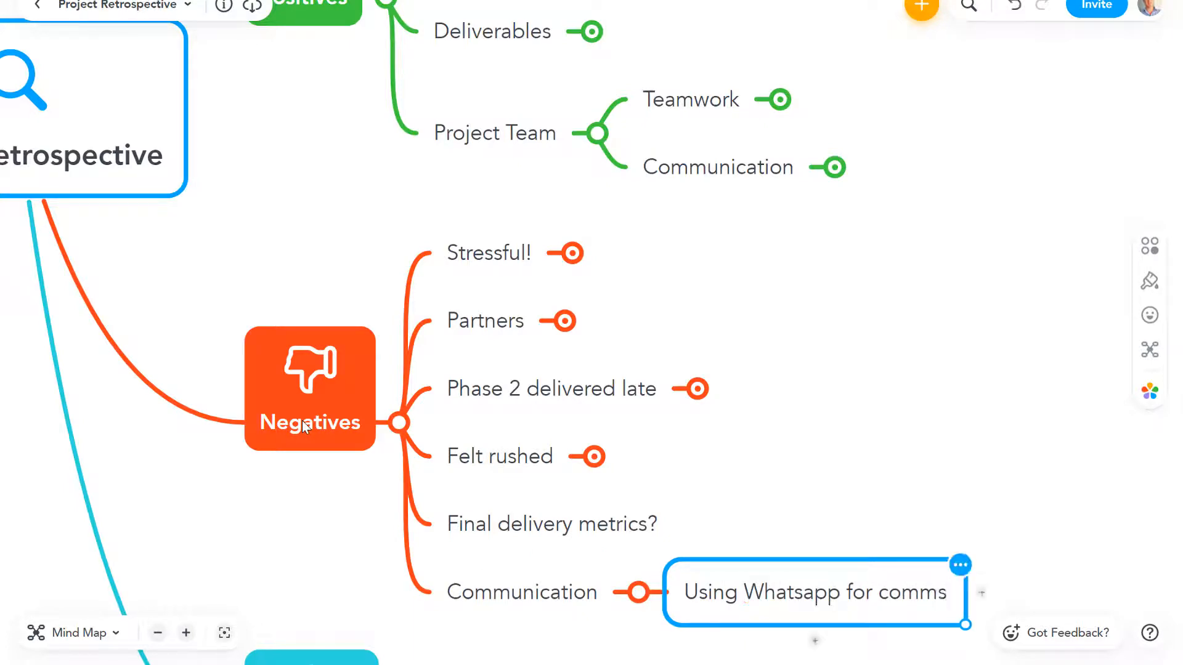
text(Outside)
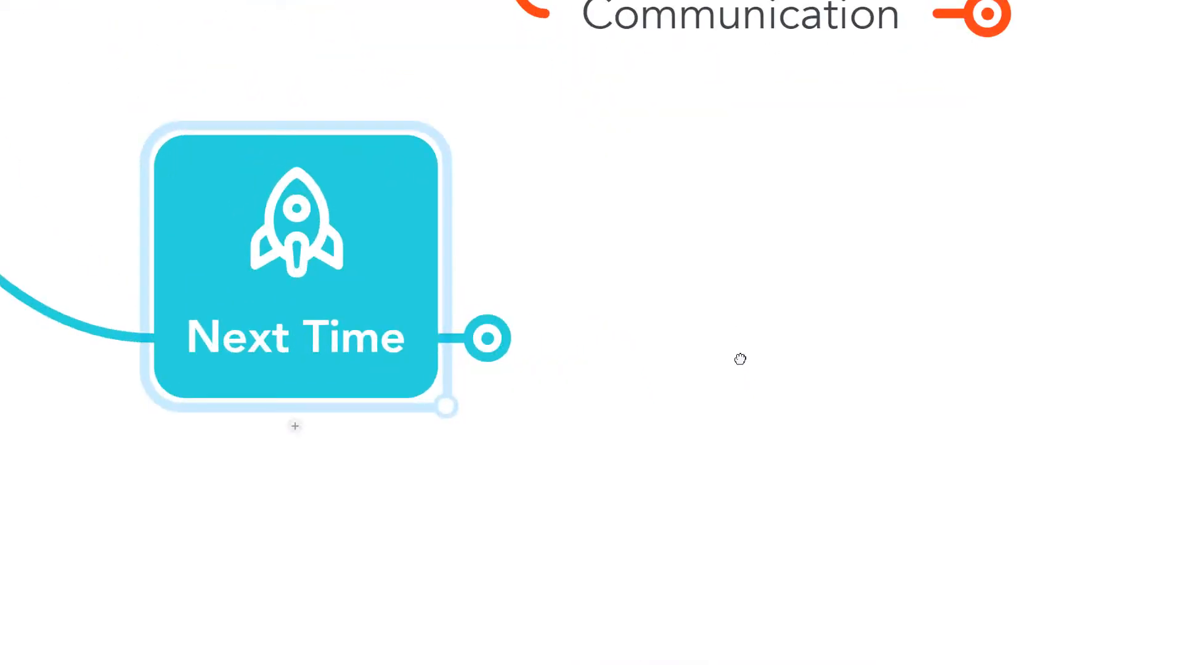
mouse_move(543, 348)
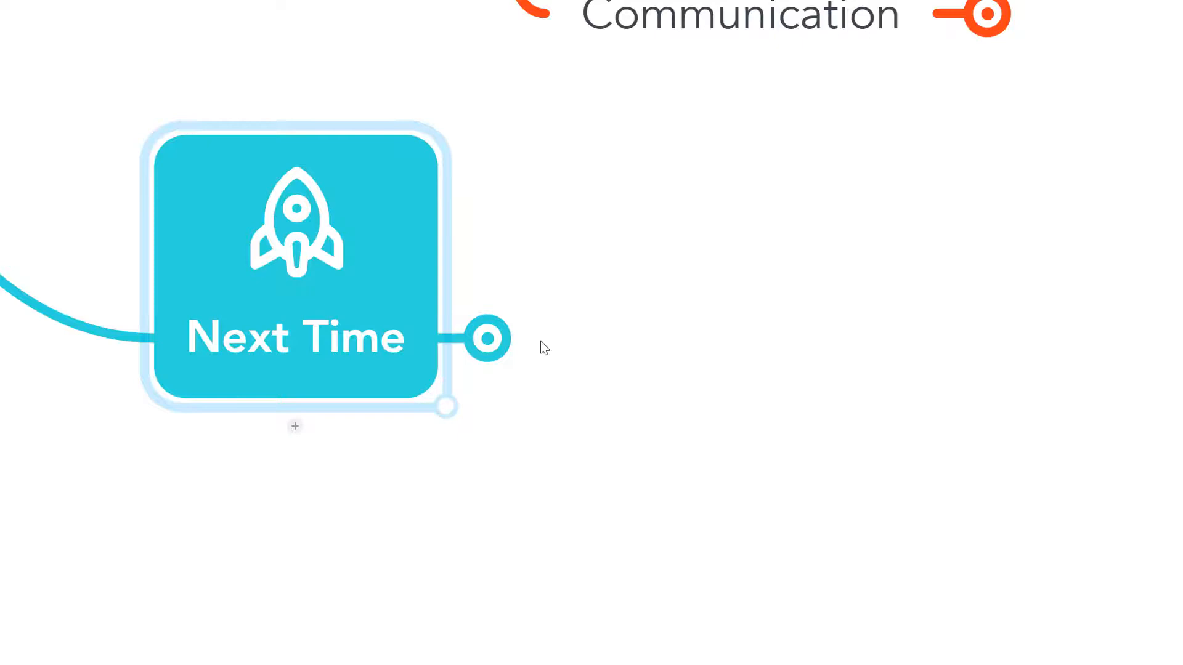
Expand Next Time to show Start, Stop, Do More, Do Less, Maintain and select Stop
click(488, 339)
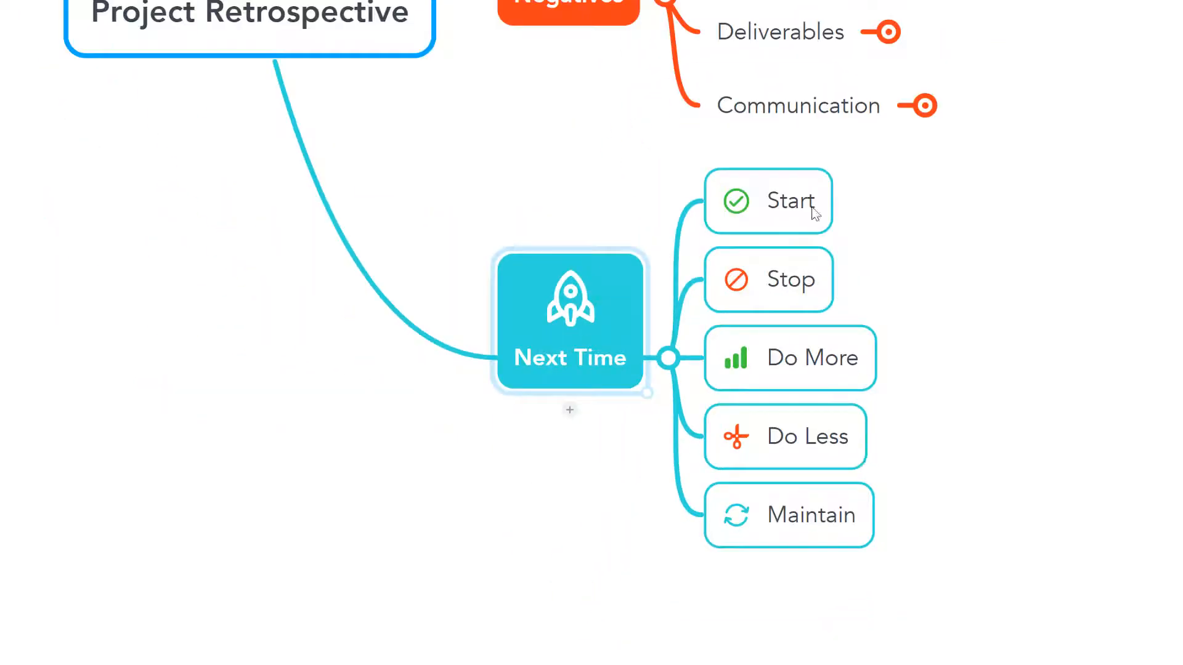
click(767, 200)
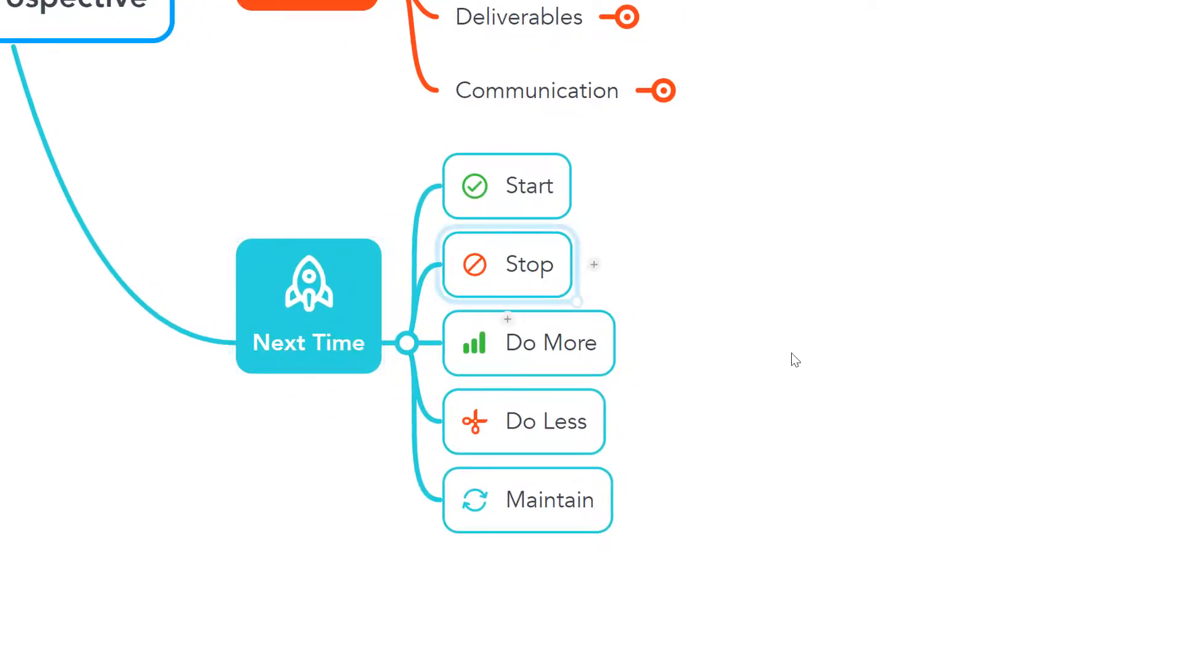
Add 'Using Whatsapp for project chat' under Stop and 'Teamwork in adversity' under Maintain
text(Using Whats)
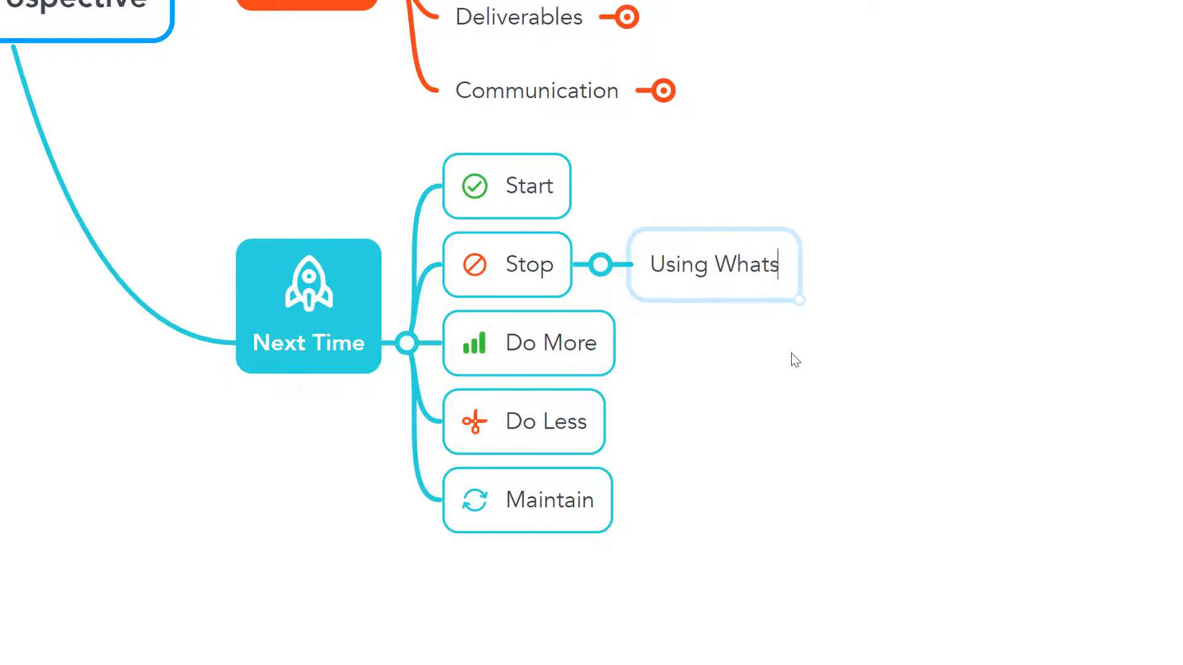
text(app for project chat)
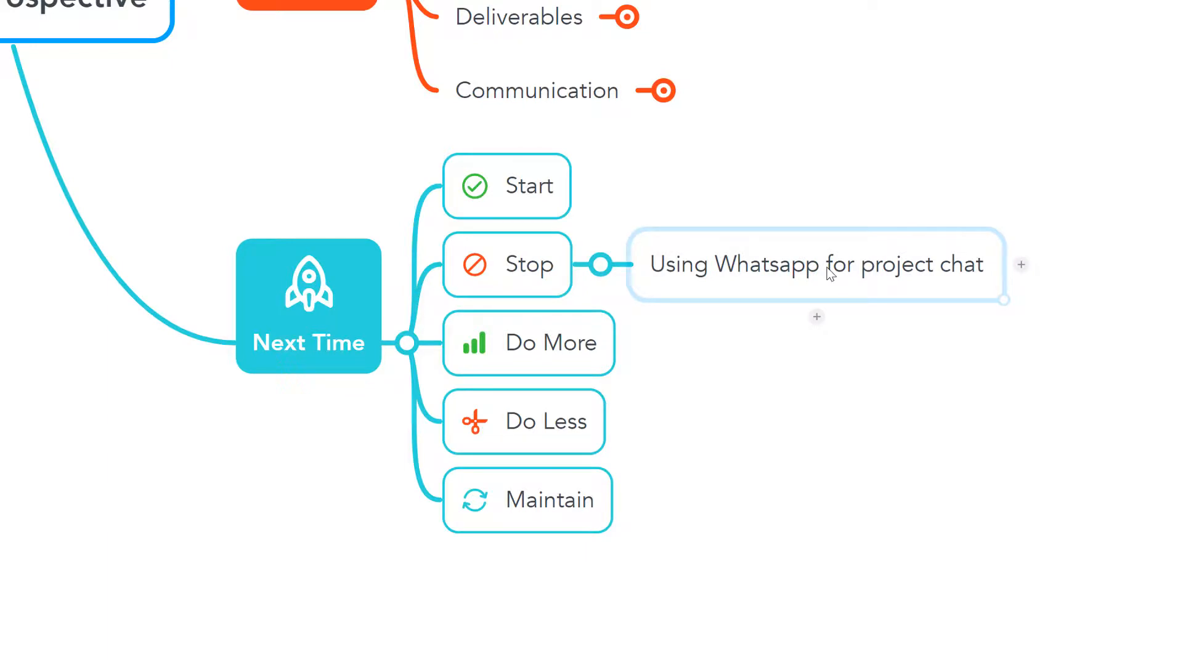
click(526, 499)
text(T)
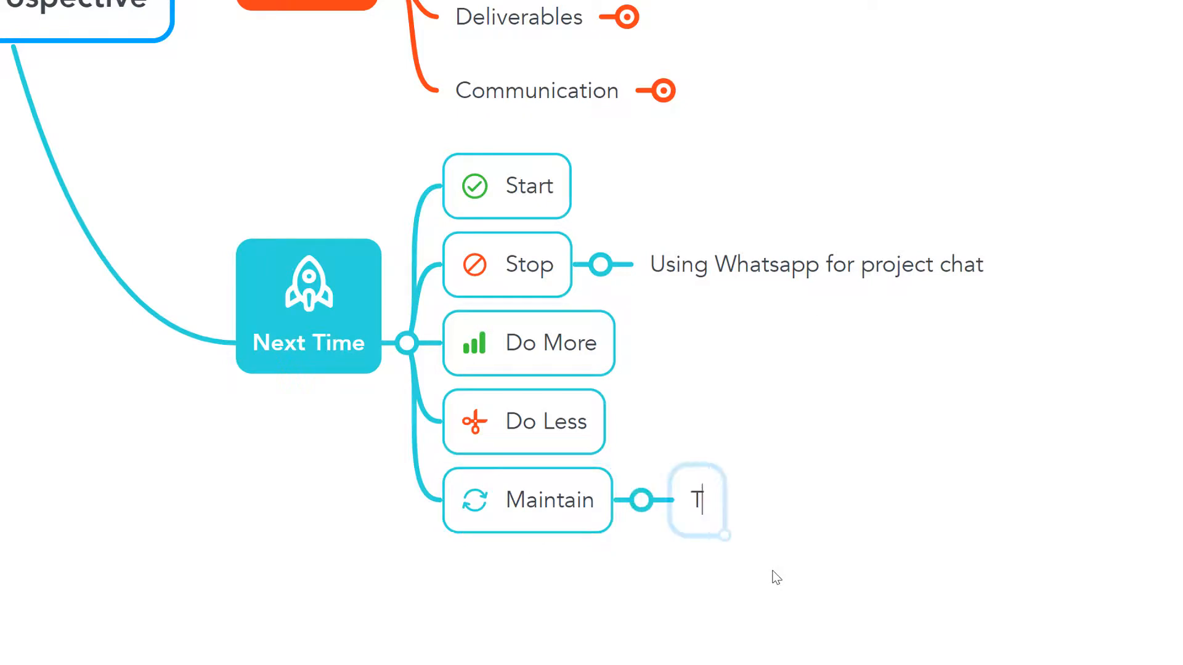
text(eamwork in a)
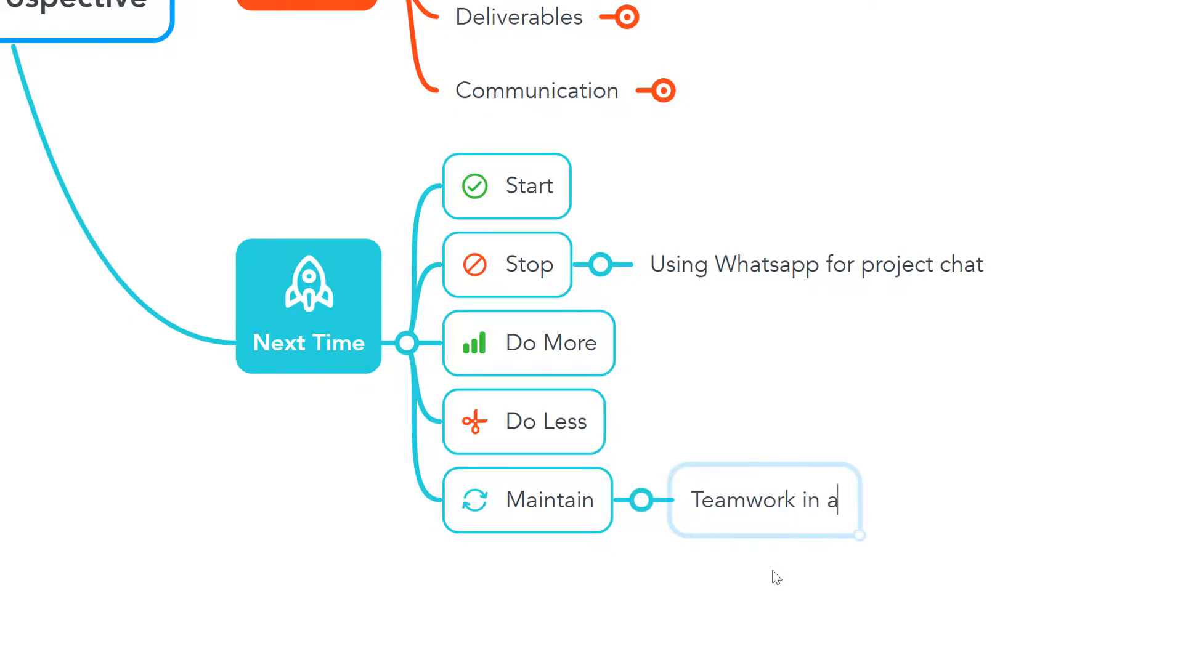
text(dversity)
text(This w)
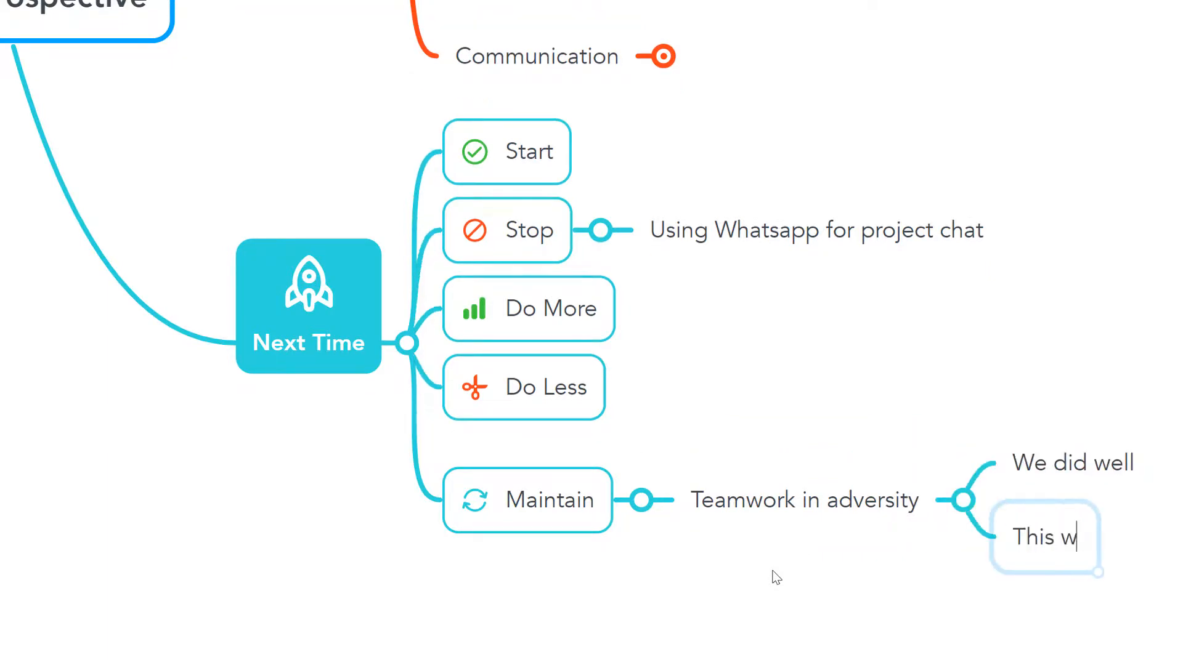
Note 'as a hard p... Don't forget this!' on Teamwork in adversity and add 'Morning catch u...' under Do More
text(as a hard p)
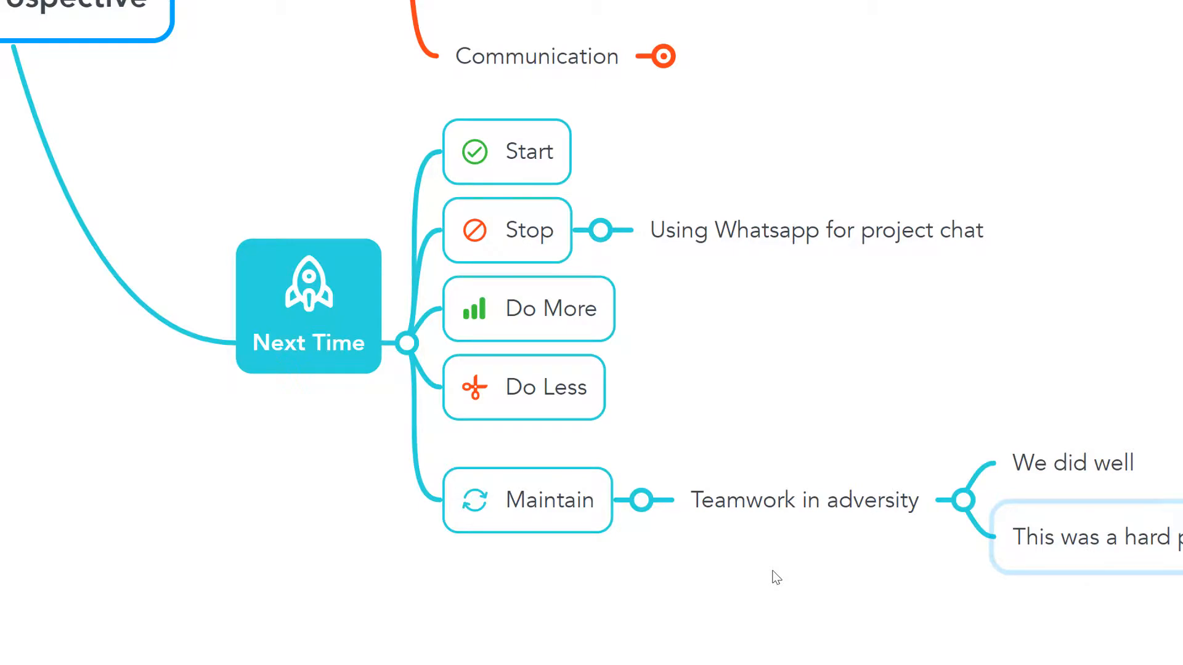
text(Don't)
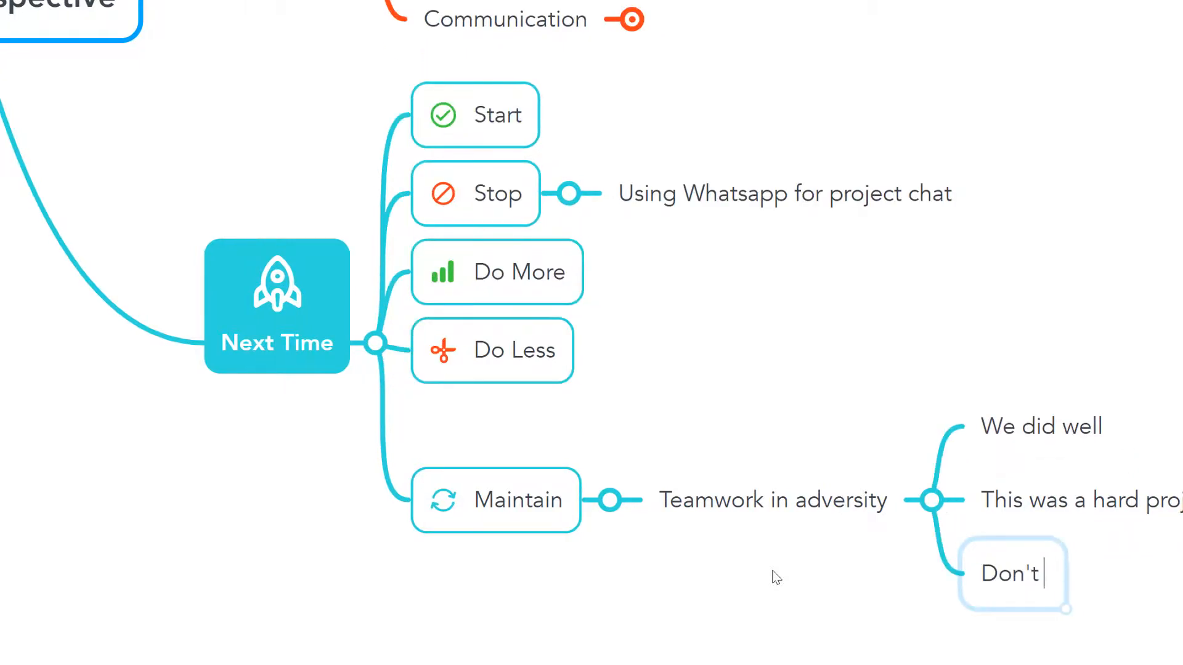
text(forget this!)
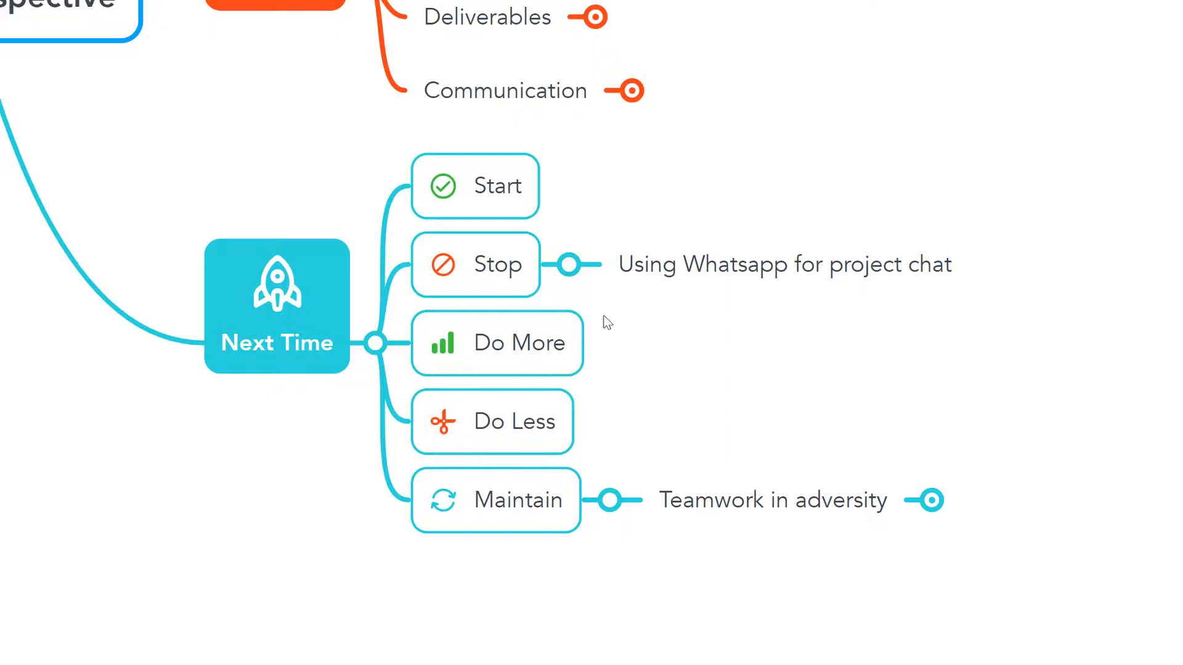
text(Morning catch u)
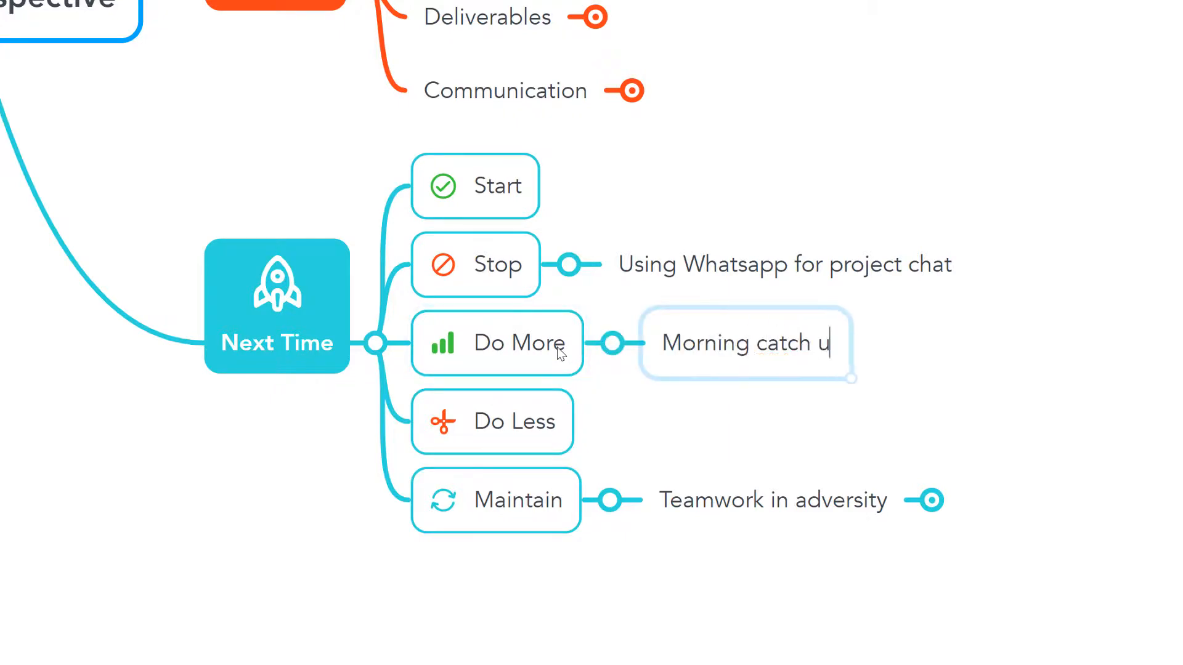